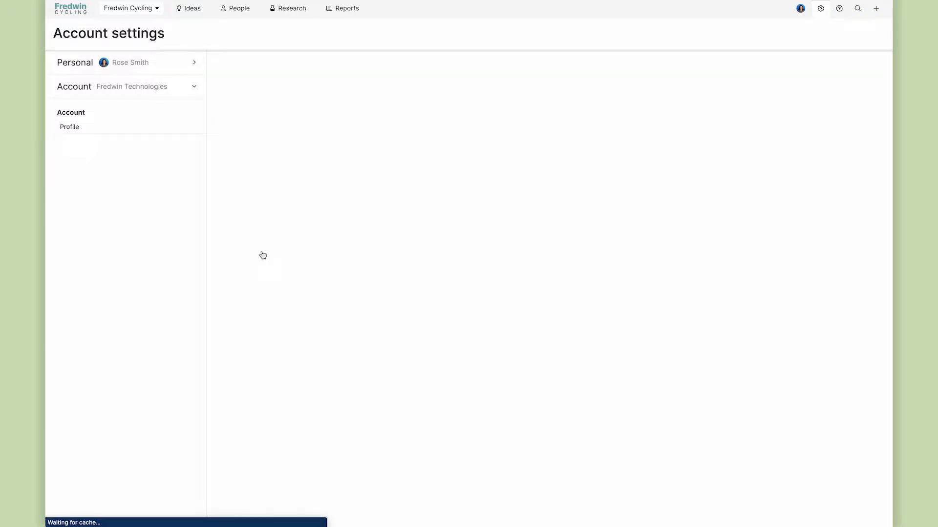
# - Confirm the Salesforce integration name and skip the sandbox host
pyautogui.click(87, 471)
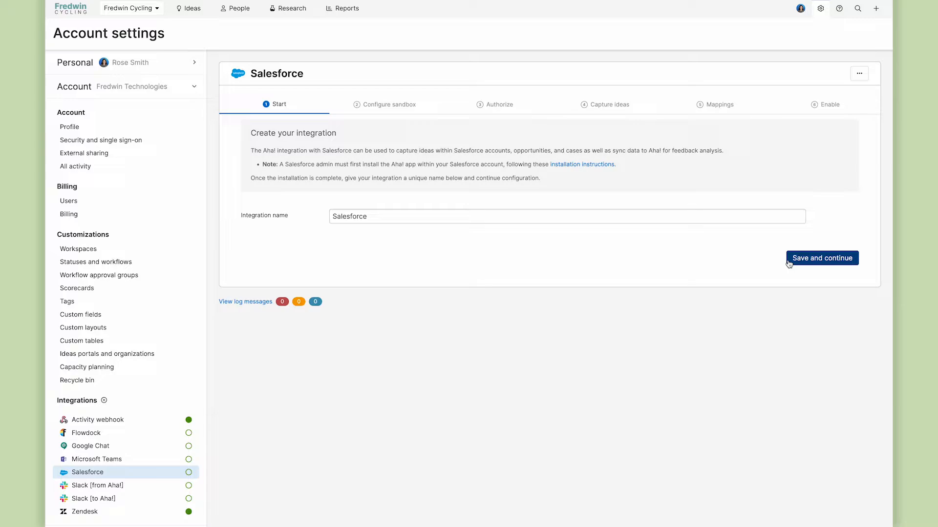
pyautogui.click(822, 258)
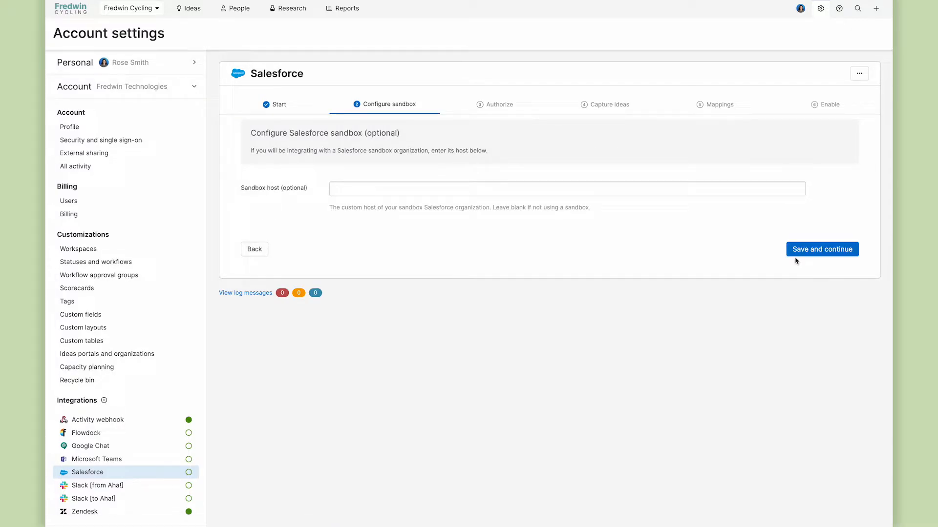
pyautogui.click(822, 249)
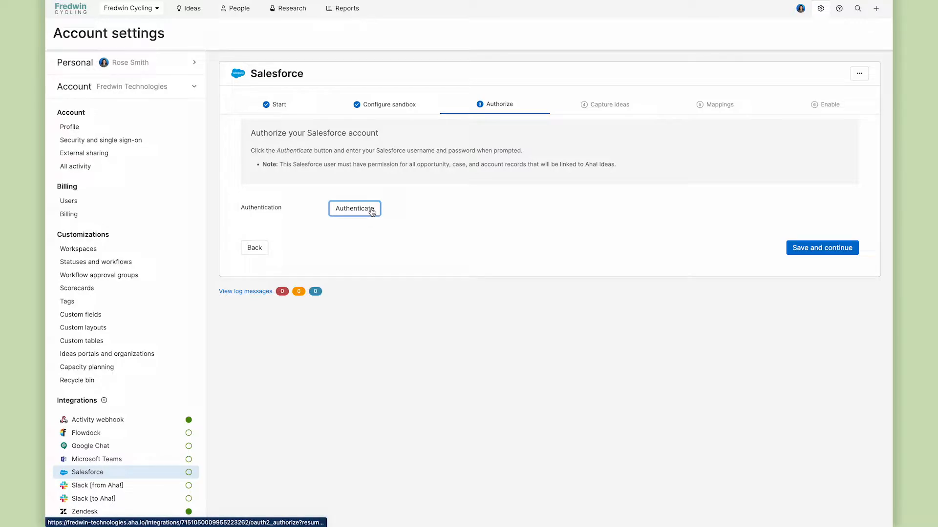
# - Authenticate the Salesforce account via OAuth and continue to the Capture ideas step
pyautogui.click(355, 209)
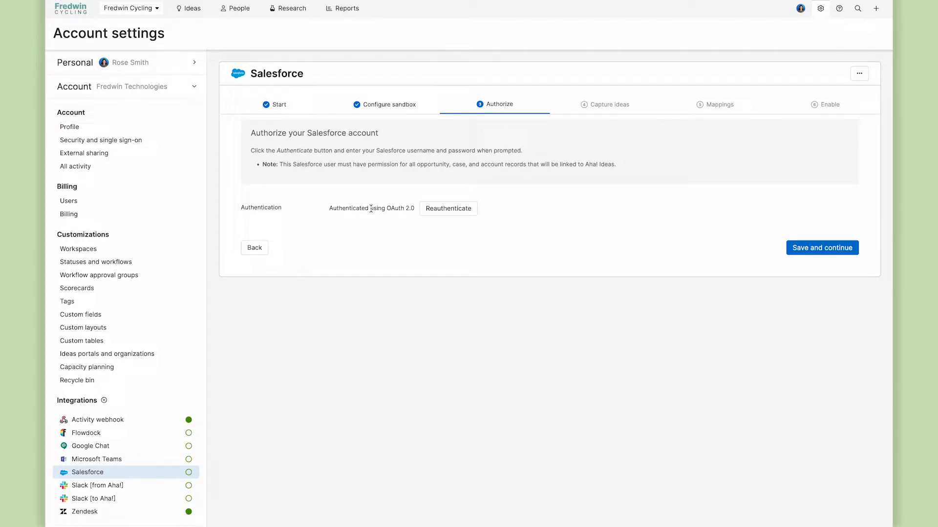
pyautogui.click(821, 247)
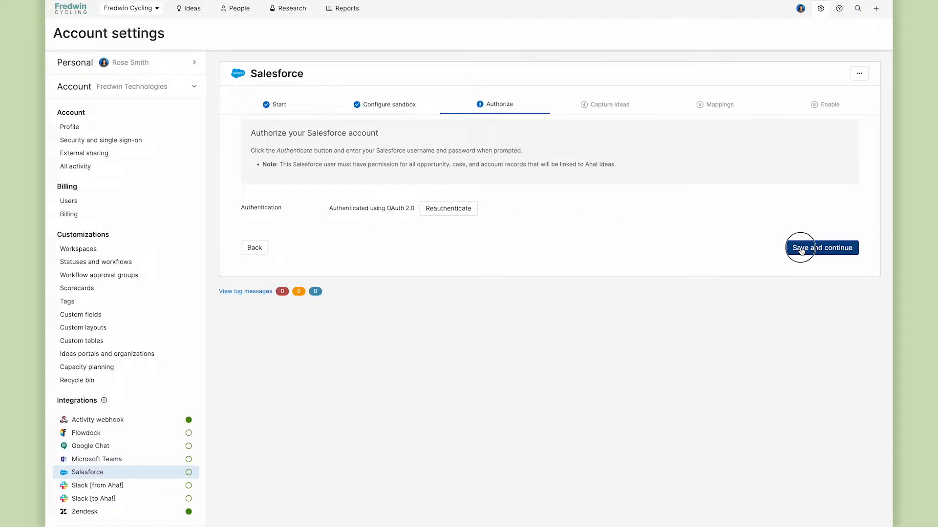
pyautogui.click(822, 247)
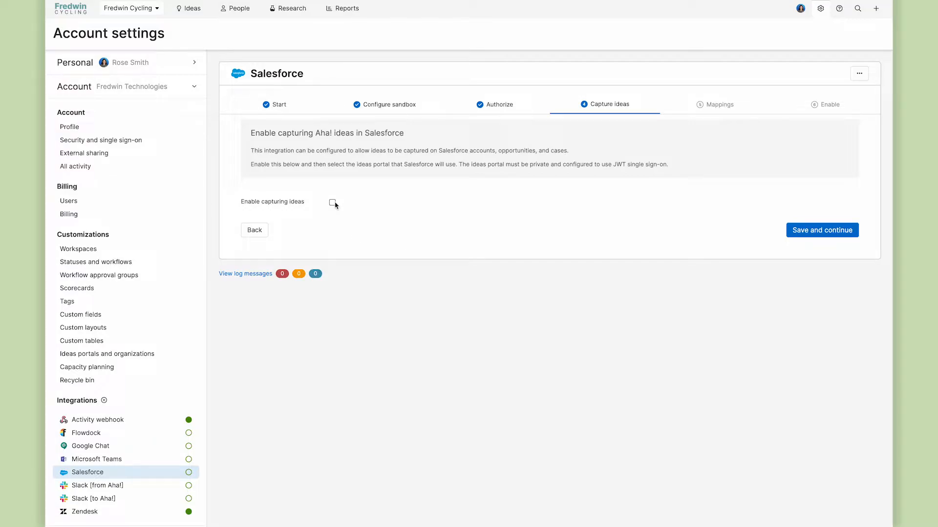
# - Enable capturing ideas through the Fredwin Technologies Employee Feedback portal and continue to record mappings
pyautogui.click(332, 203)
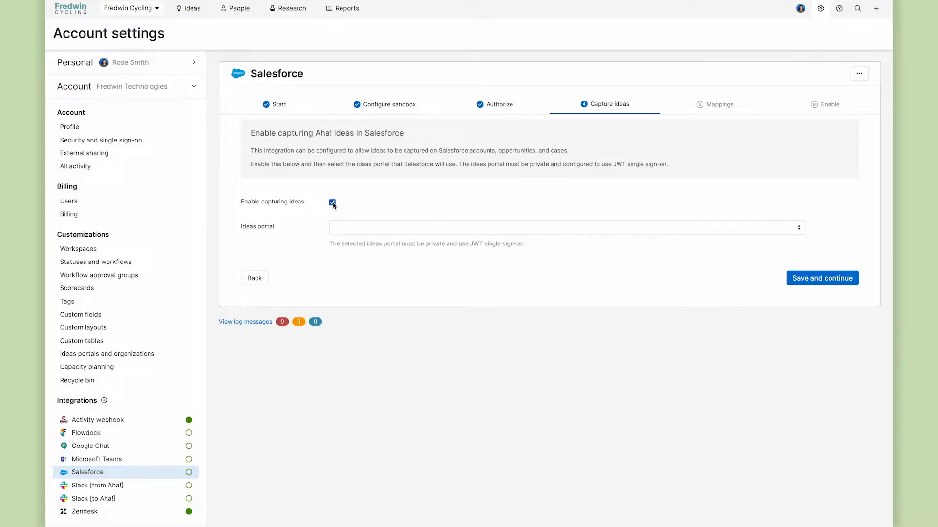
pyautogui.click(566, 227)
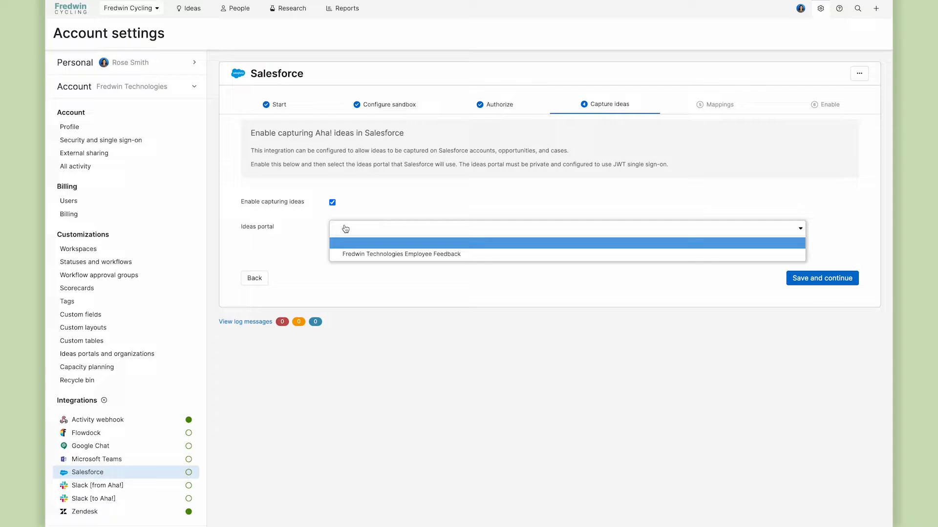
pyautogui.click(400, 254)
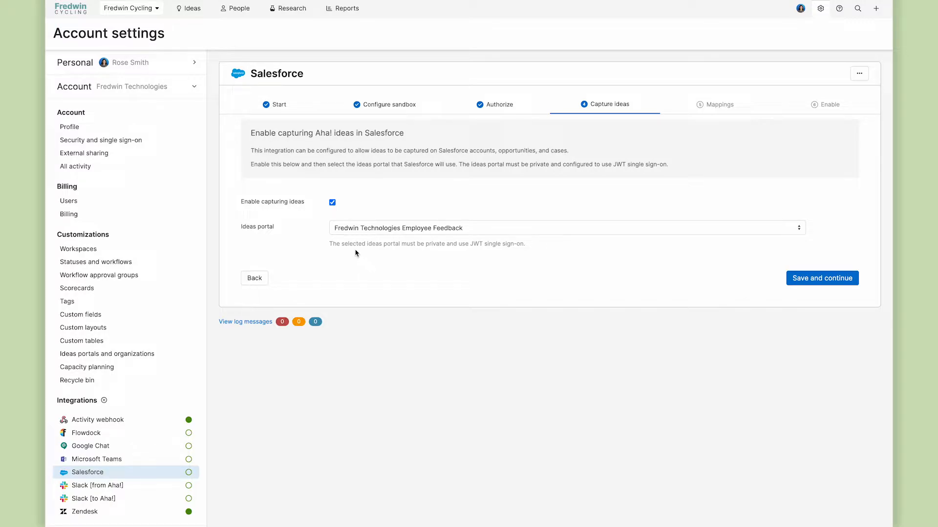
pyautogui.moveTo(494, 254)
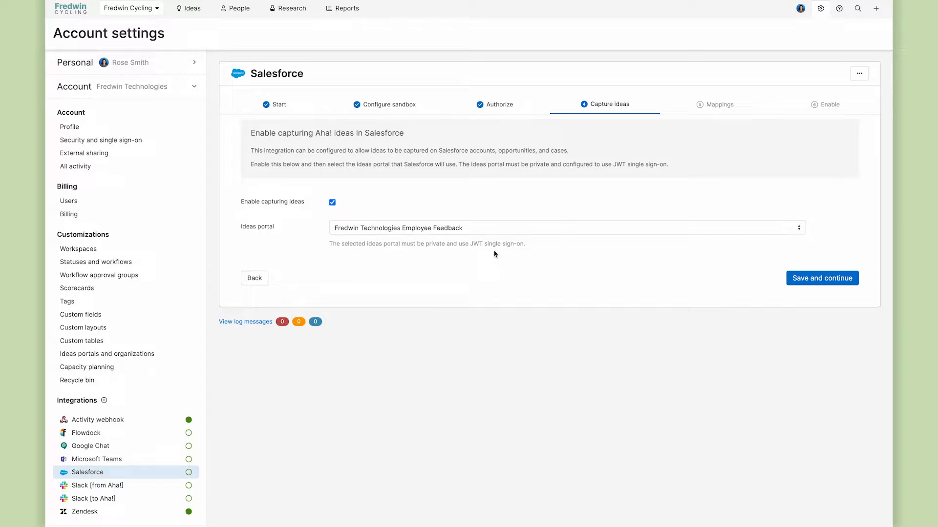
pyautogui.click(821, 278)
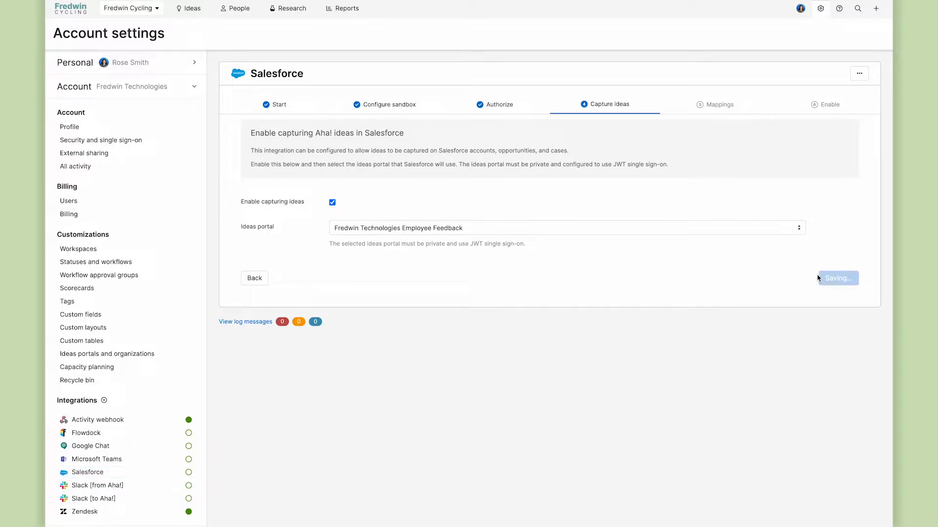
pyautogui.click(837, 278)
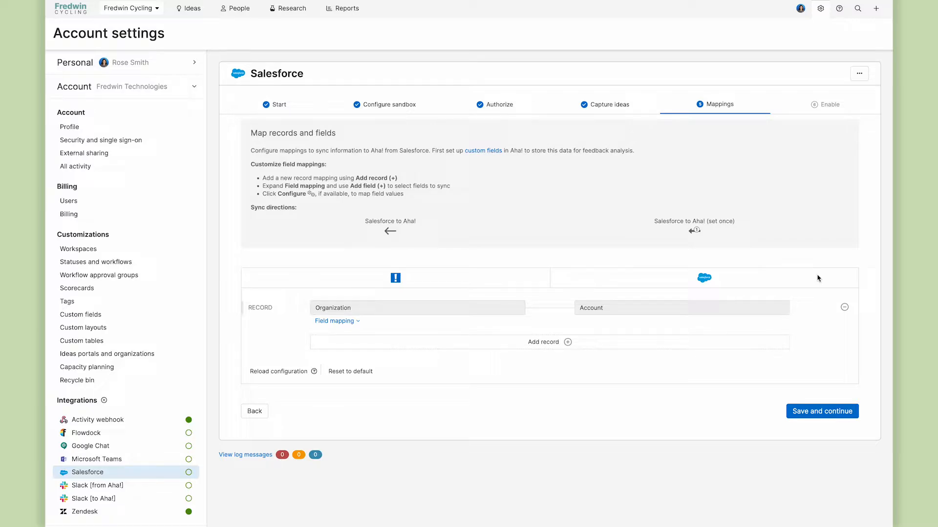
pyautogui.moveTo(503, 315)
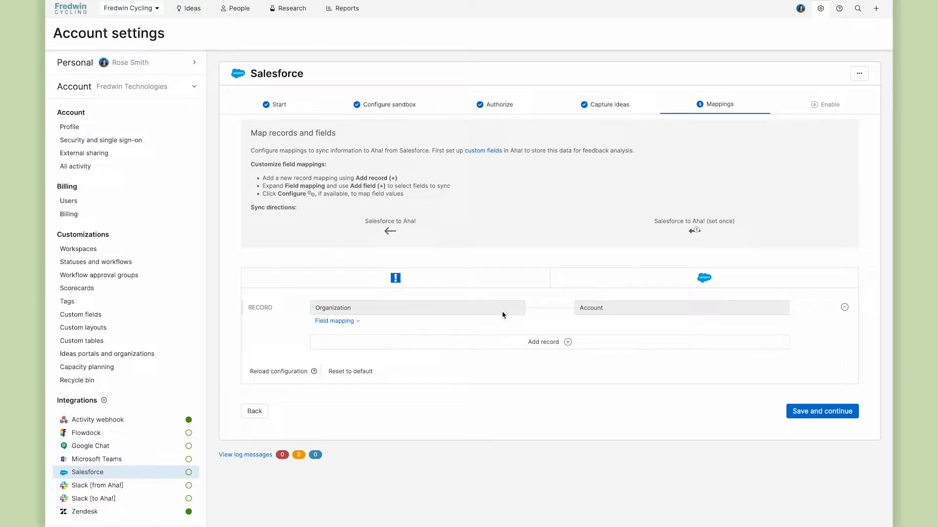
pyautogui.moveTo(543, 342)
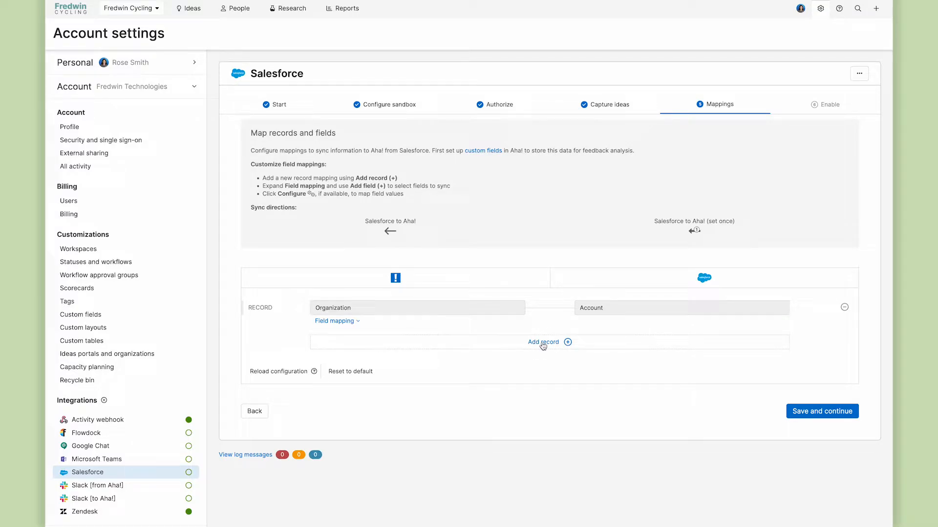
# - Add a Proxy Vote record mapping synced to the Salesforce Opportunity record
pyautogui.click(543, 342)
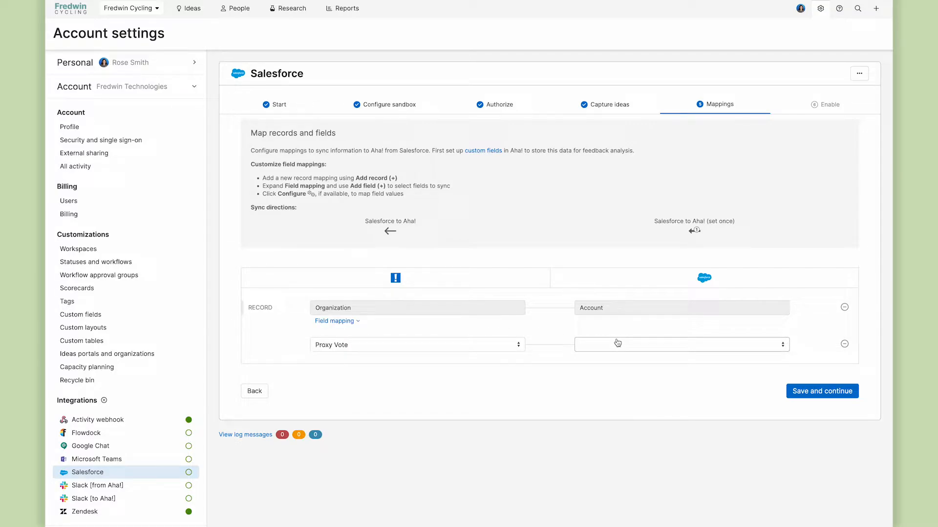
pyautogui.click(681, 345)
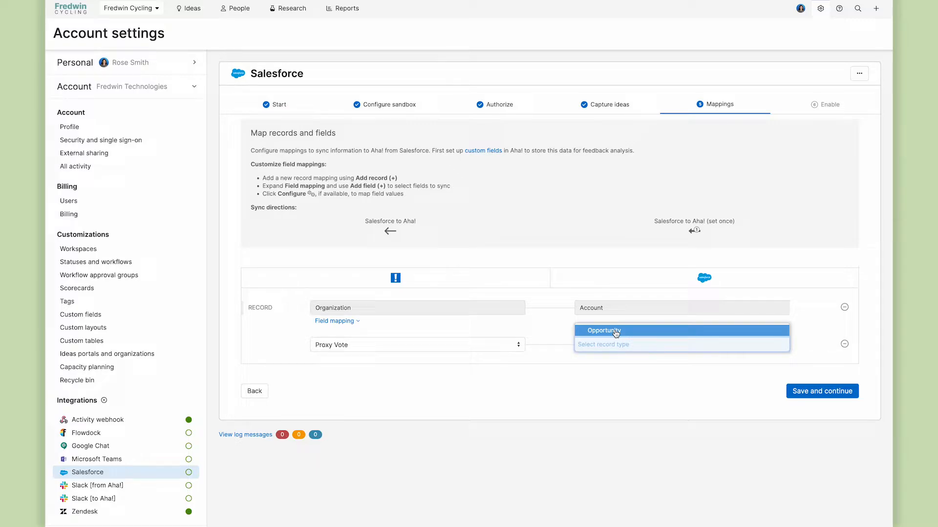
pyautogui.click(604, 331)
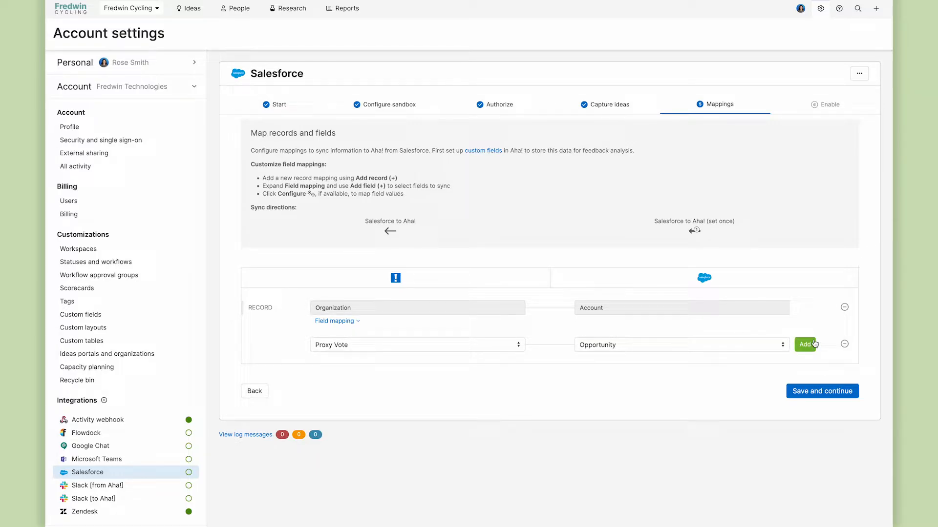
pyautogui.click(806, 344)
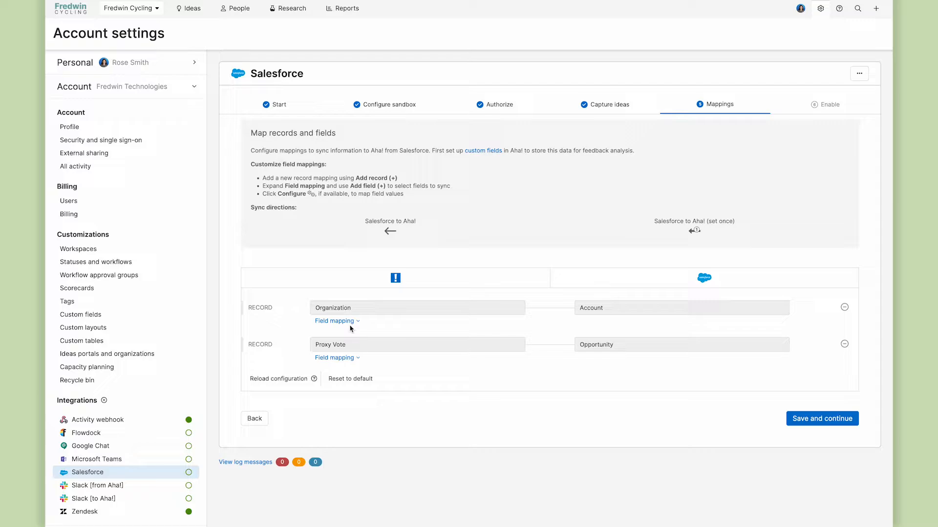
# - Expand the Organization field mapping and review the Name-to-Account Name field choices
pyautogui.click(334, 321)
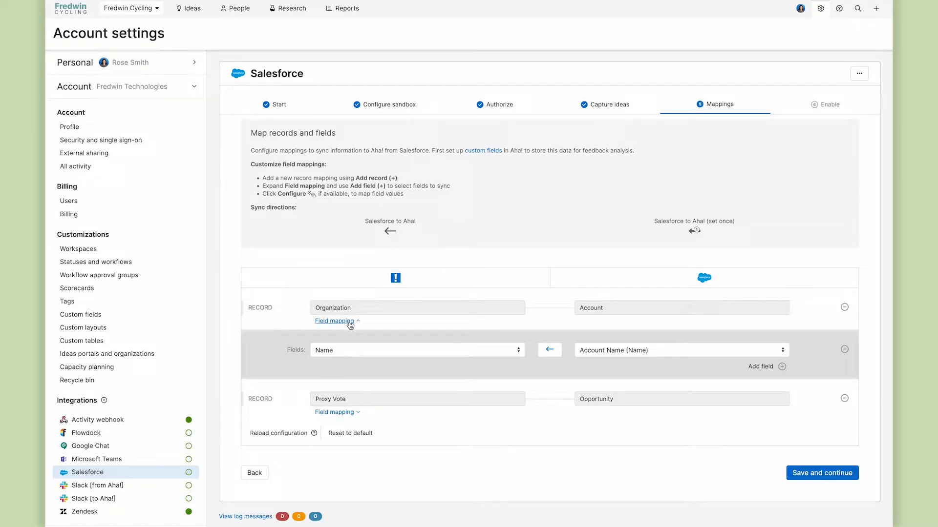
pyautogui.click(681, 350)
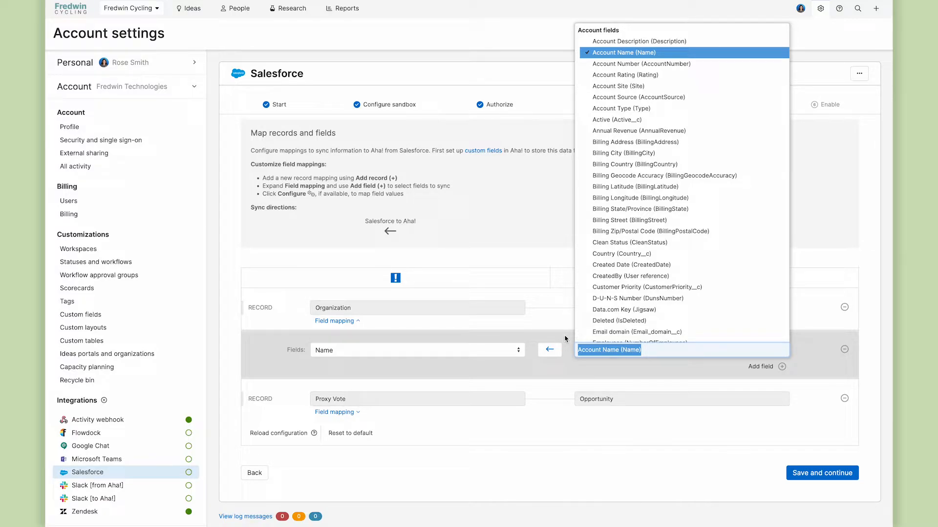
pyautogui.moveTo(507, 368)
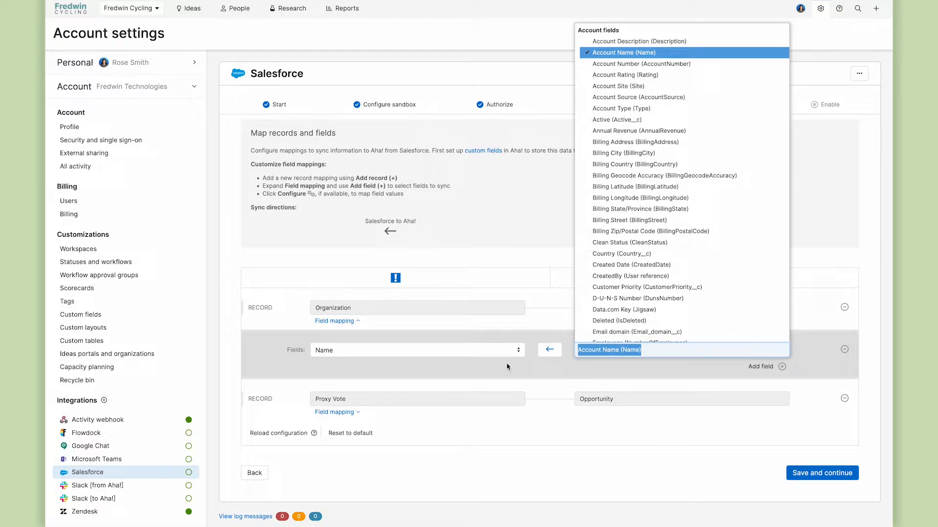
pyautogui.moveTo(494, 376)
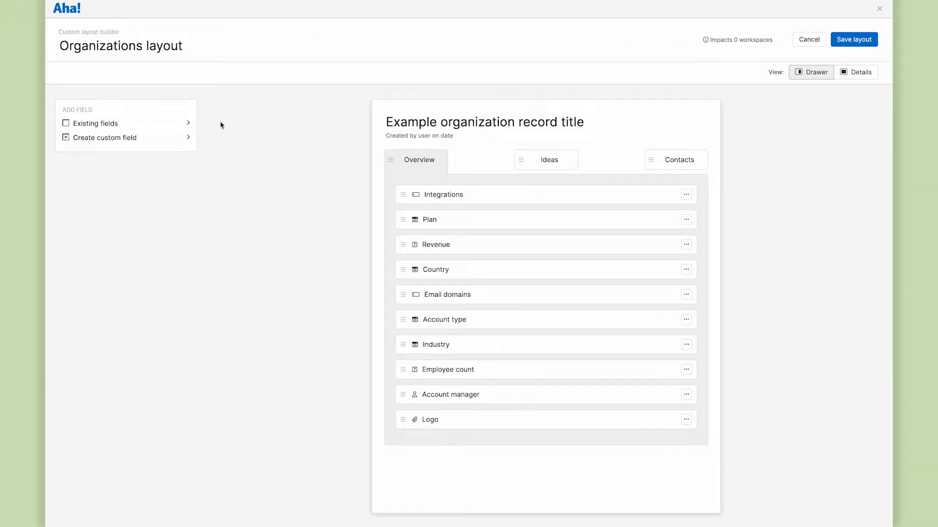
pyautogui.click(107, 138)
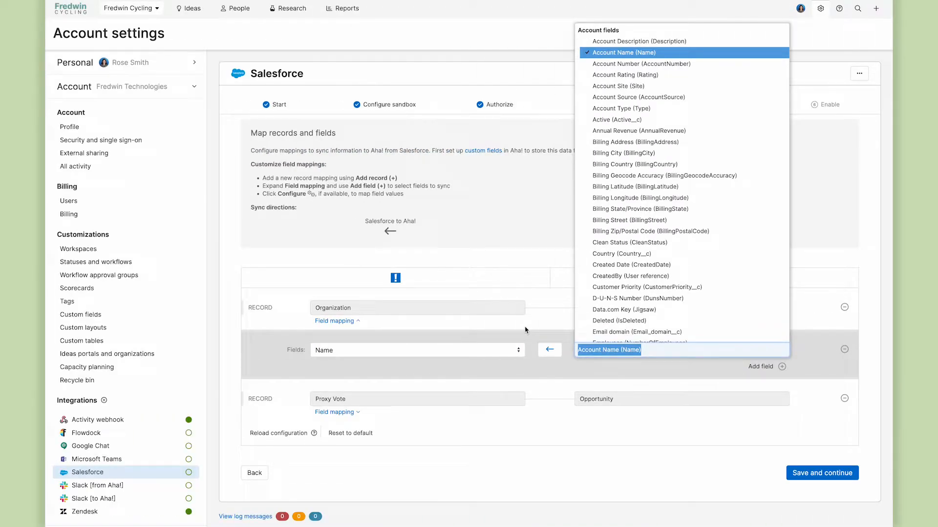
# - Map Email Domains and Account manager to account fields, and match Plan values to like-named plan types
pyautogui.click(624, 52)
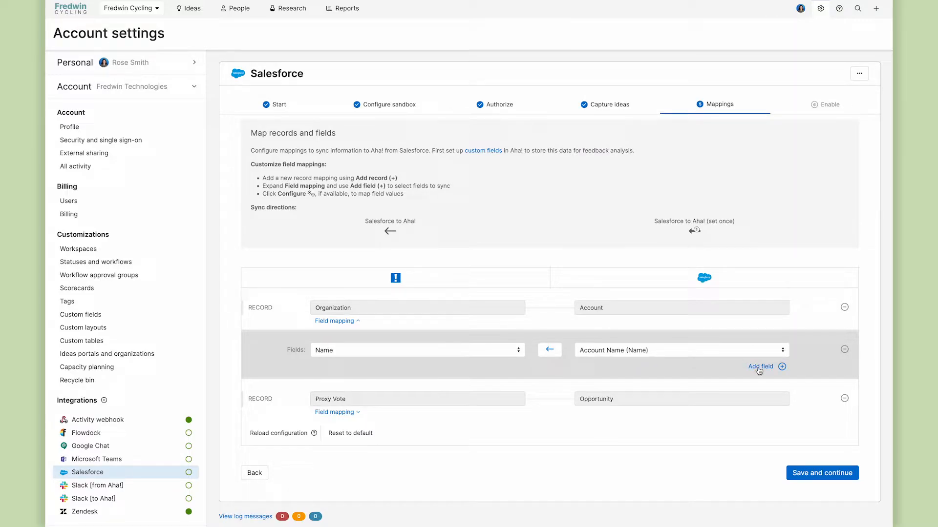
pyautogui.click(761, 367)
pyautogui.write('c')
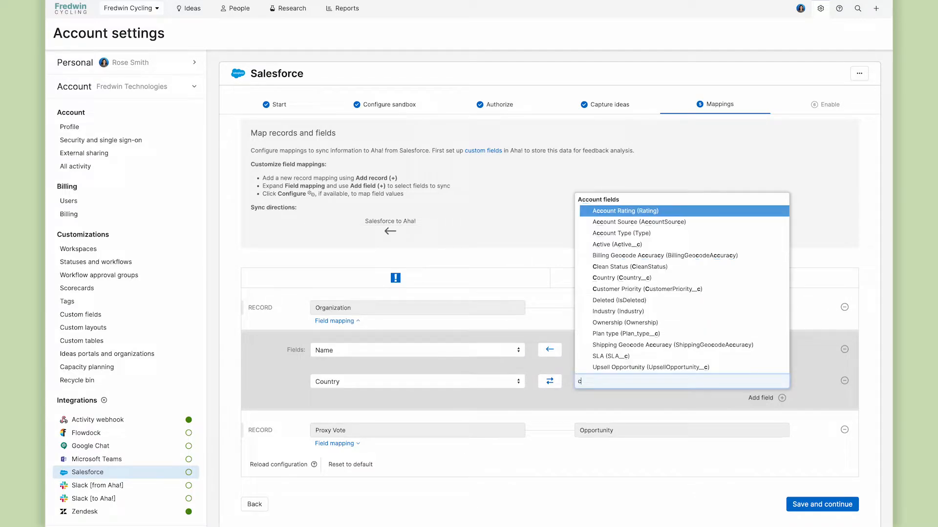
pyautogui.click(622, 278)
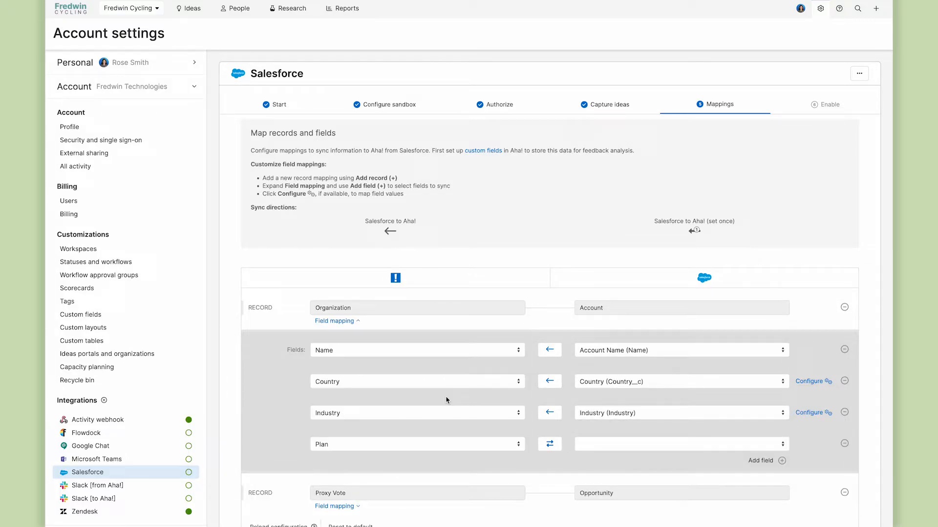
pyautogui.click(680, 443)
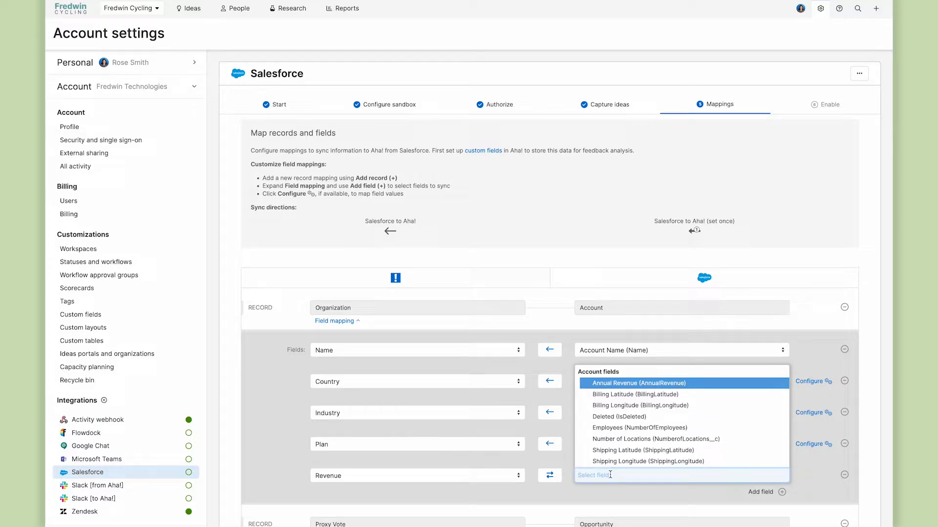
pyautogui.click(637, 383)
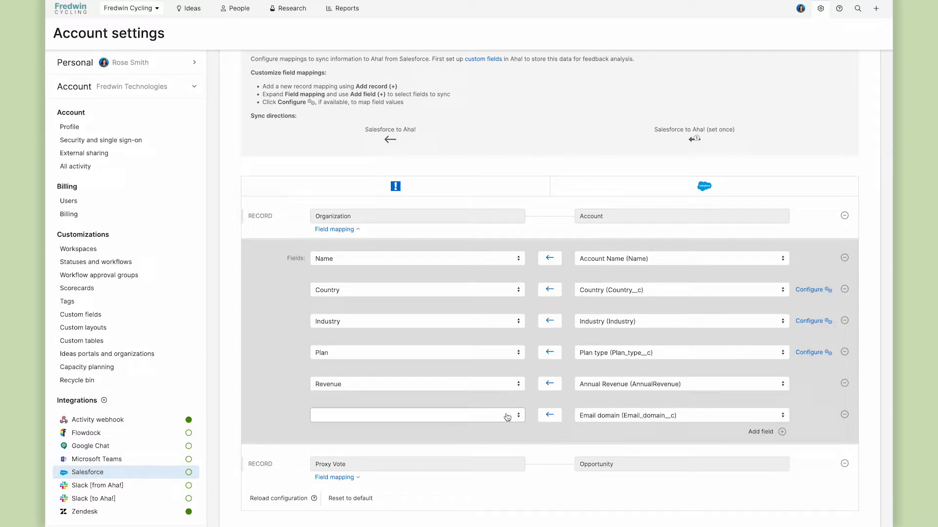
pyautogui.click(417, 415)
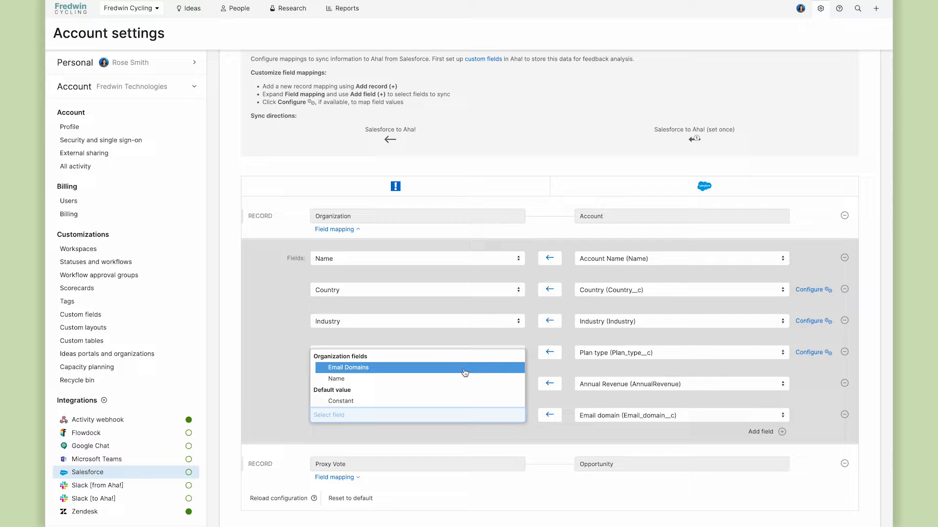
pyautogui.click(349, 367)
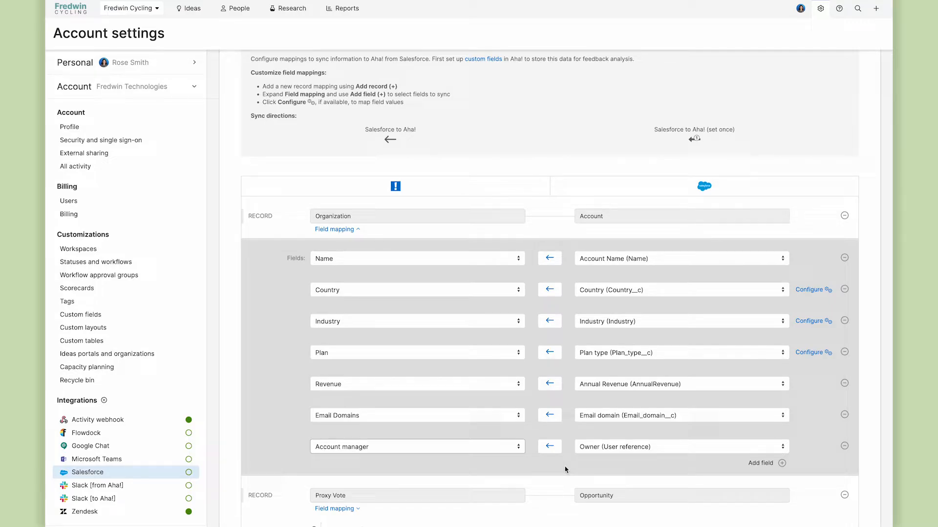
pyautogui.moveTo(811, 353)
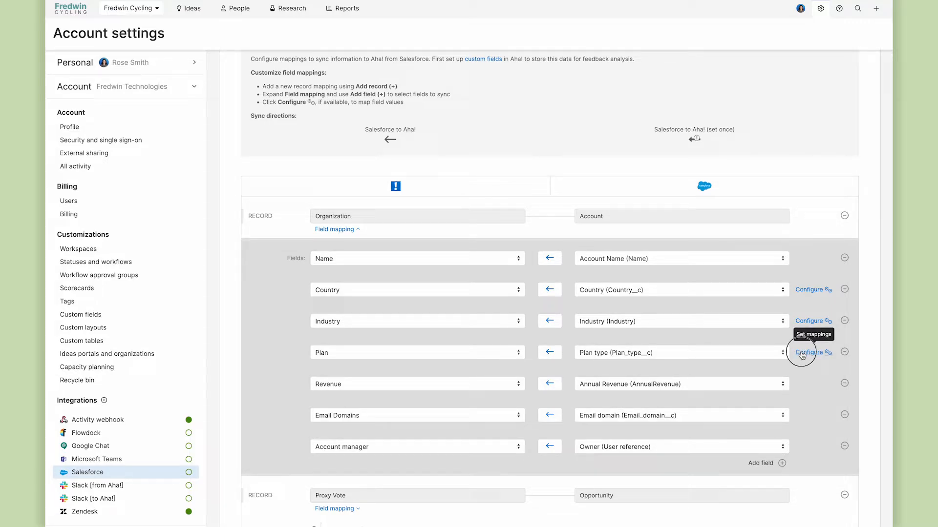
pyautogui.click(810, 352)
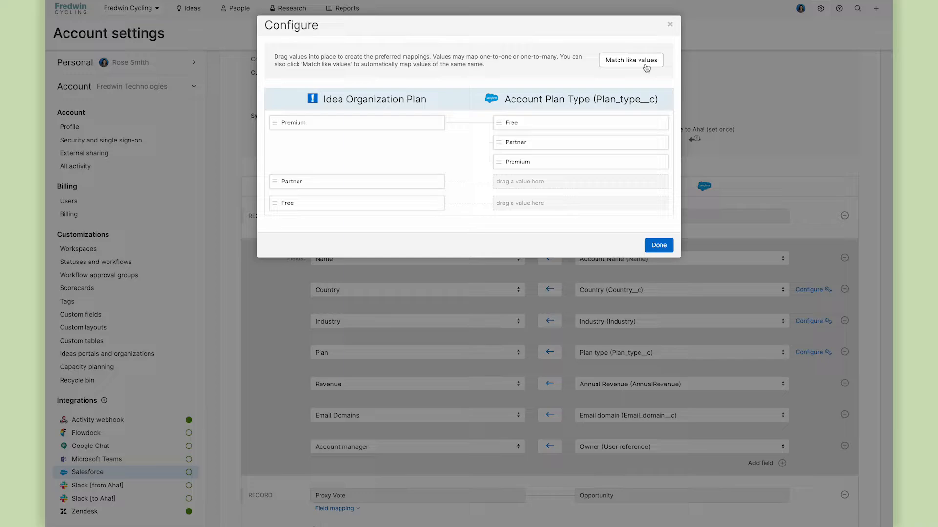
pyautogui.click(657, 245)
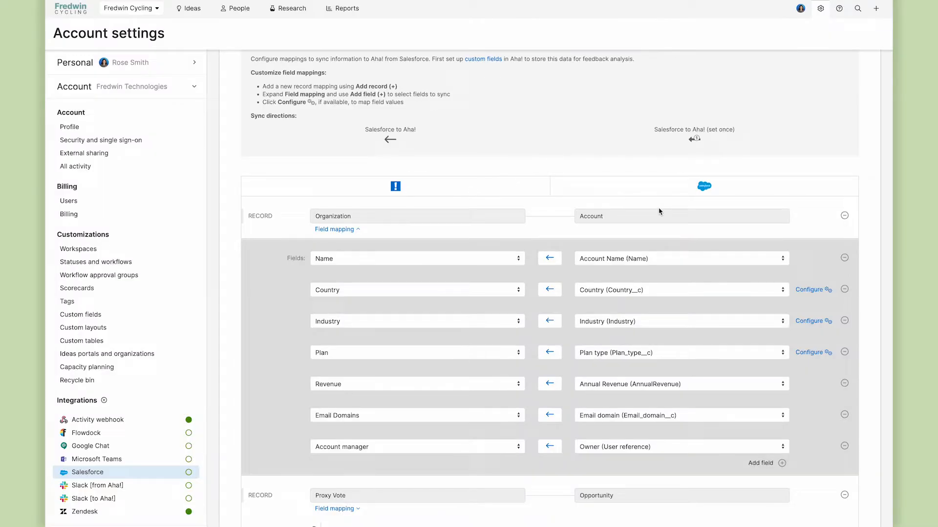
# - Map Proxy Vote fields to opportunity name, stage, probability, close date and amount, then save
pyautogui.scroll(-3)
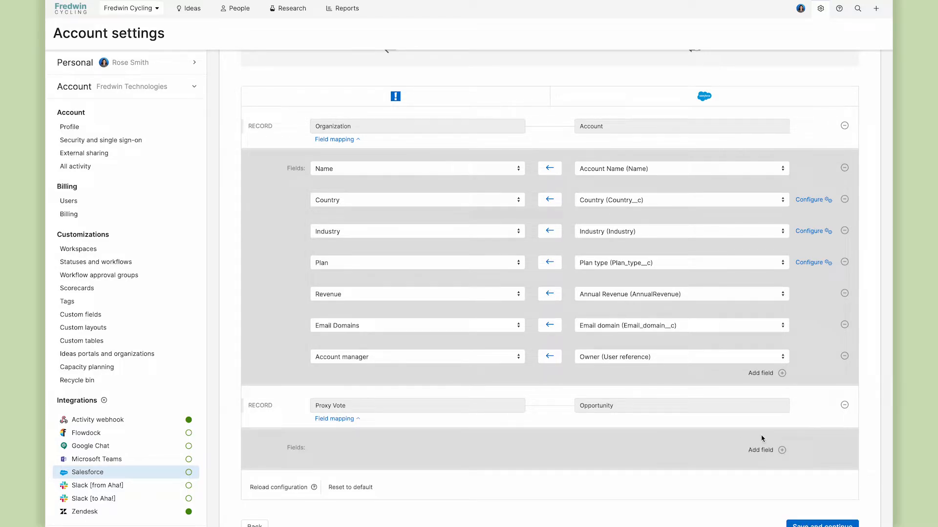
pyautogui.write('name')
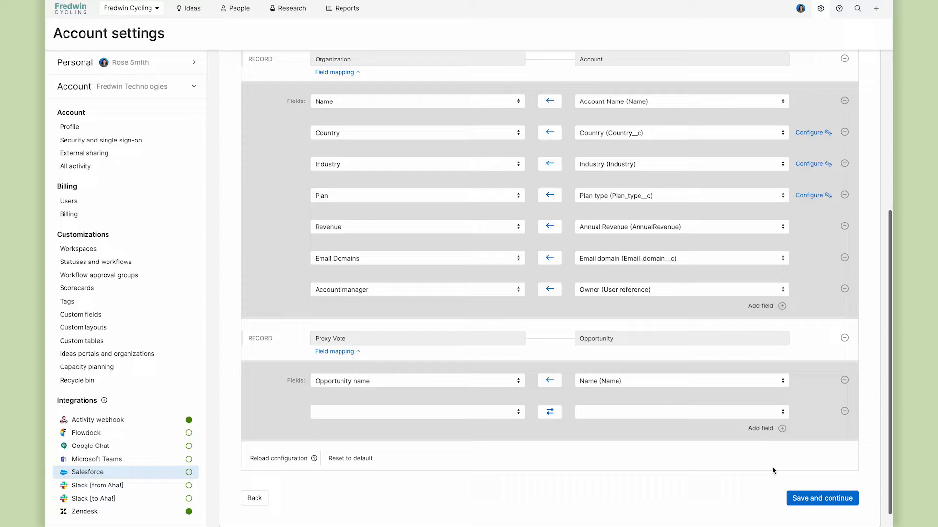
pyautogui.click(681, 411)
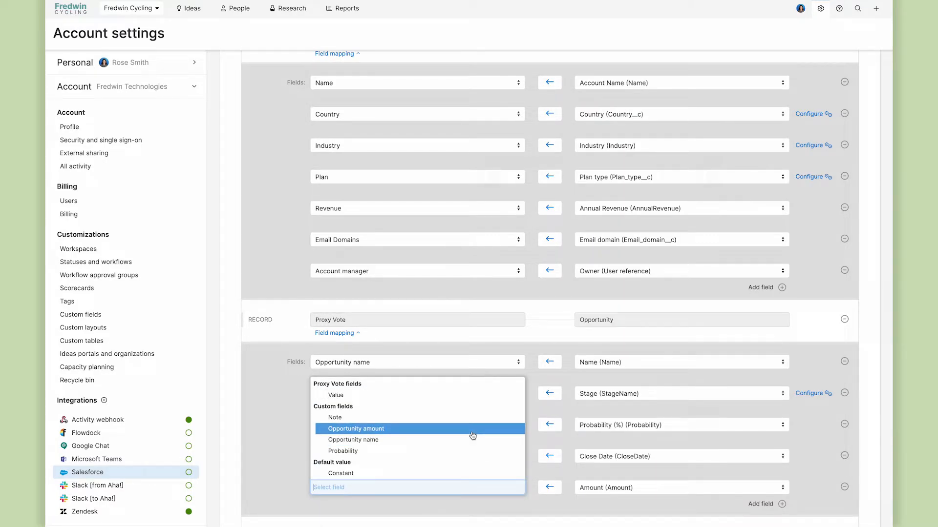
pyautogui.click(355, 428)
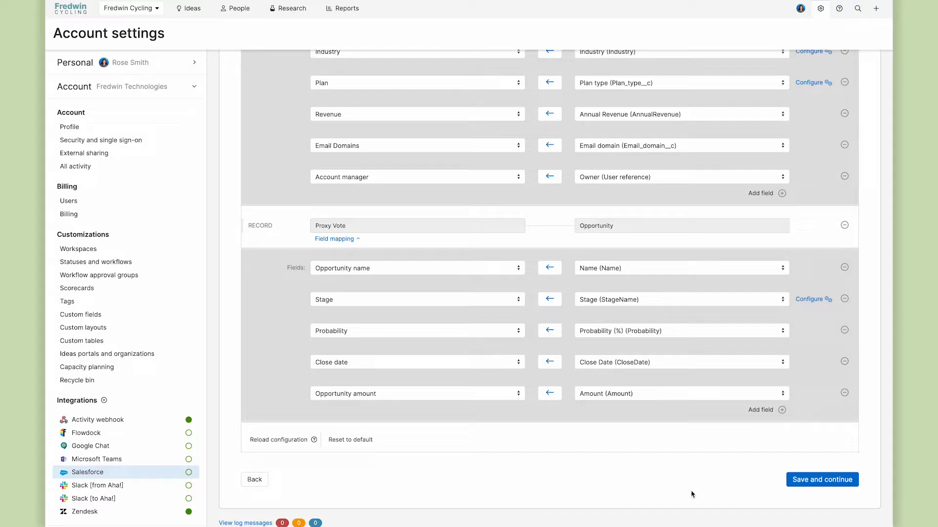
pyautogui.click(821, 479)
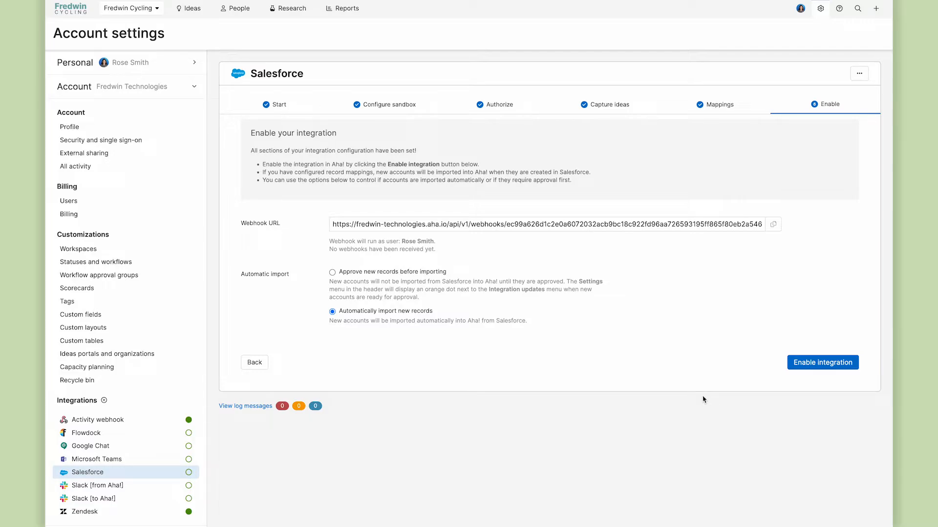
pyautogui.moveTo(638, 325)
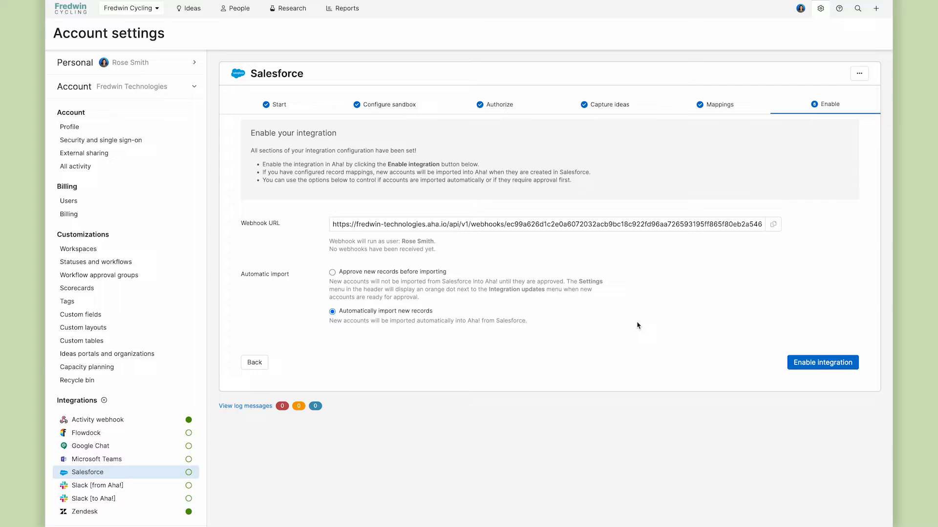
pyautogui.moveTo(430, 313)
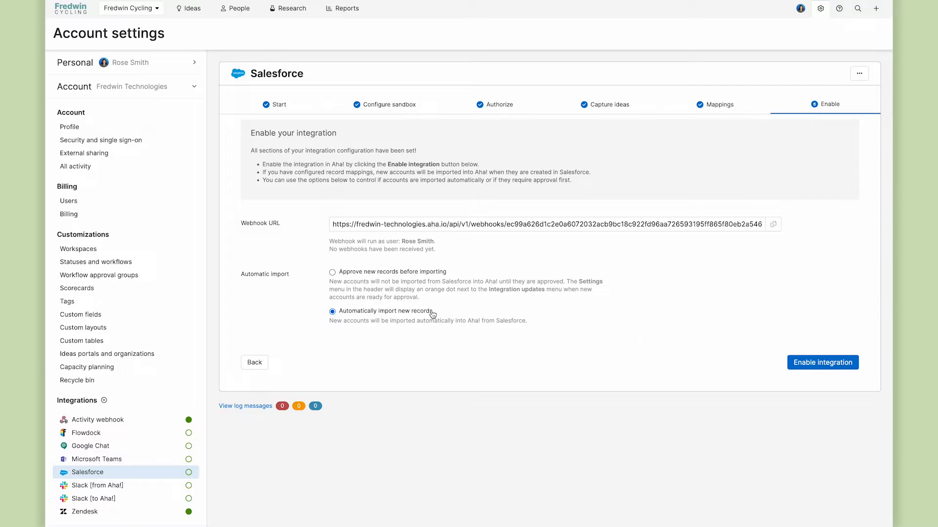
# - Enable the integration with automatic import of new records and start importing existing records
pyautogui.click(822, 362)
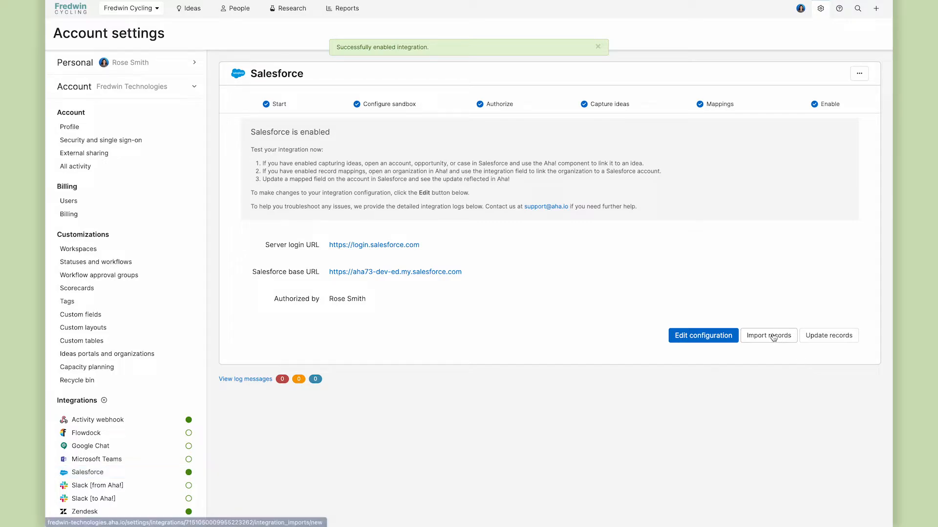
pyautogui.click(768, 335)
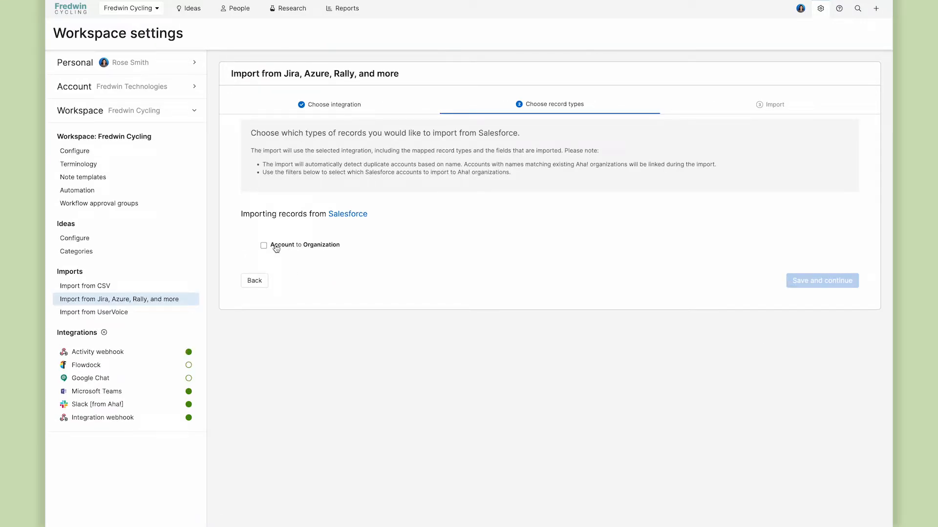
# - Include Salesforce accounts as organizations, filtered to active Customer - Direct accounts
pyautogui.click(263, 246)
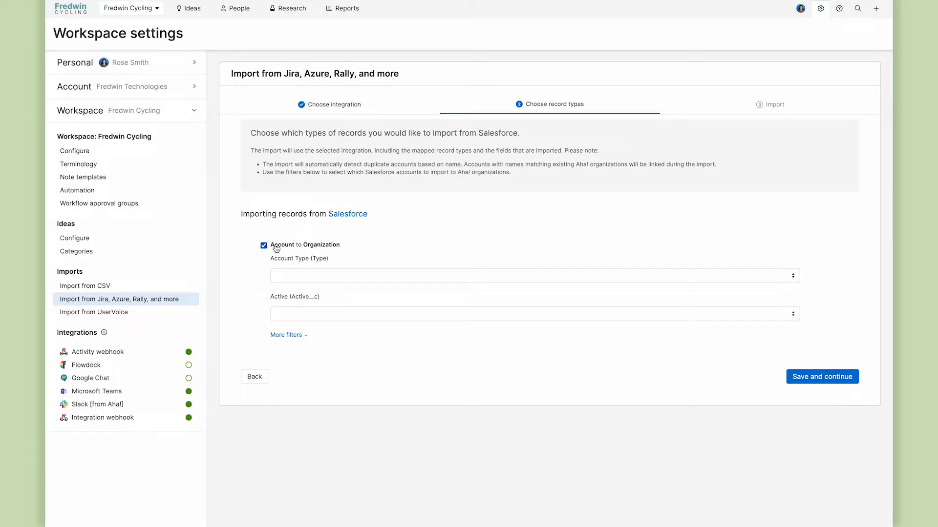
pyautogui.click(534, 276)
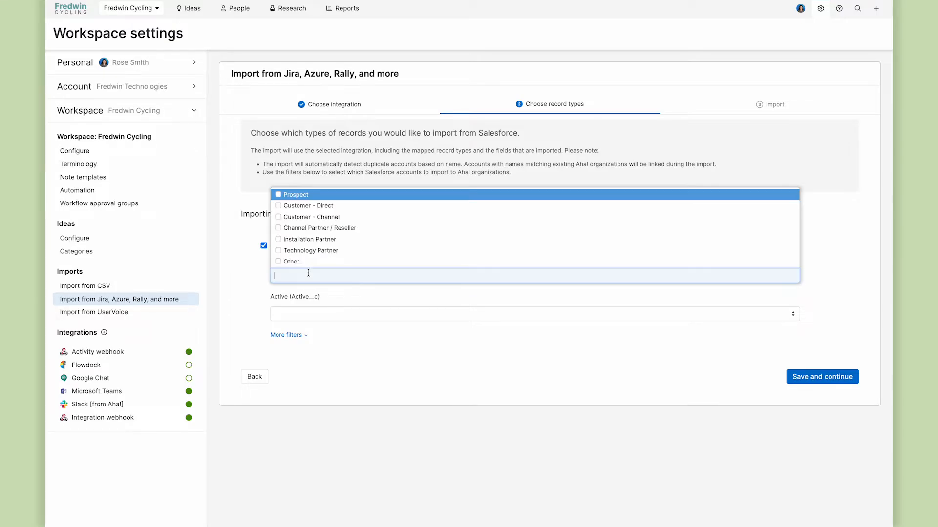
pyautogui.click(305, 206)
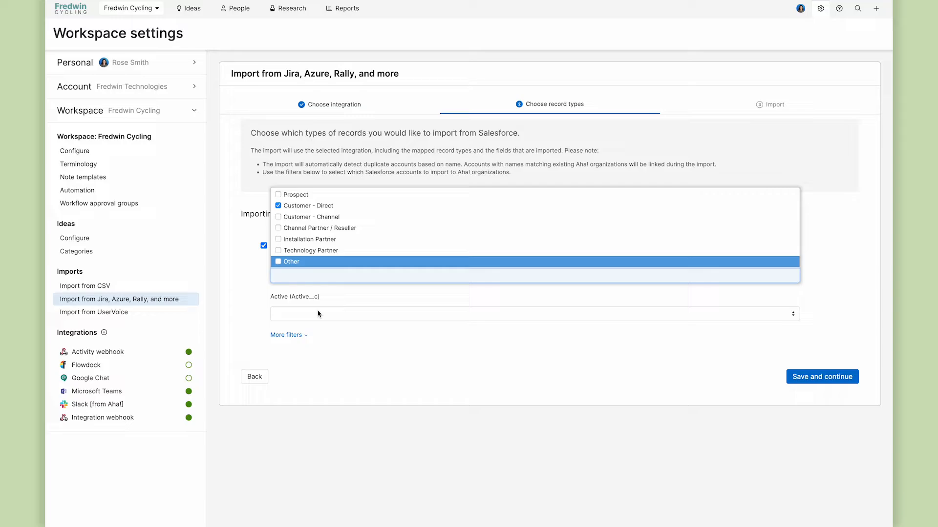
pyautogui.click(535, 314)
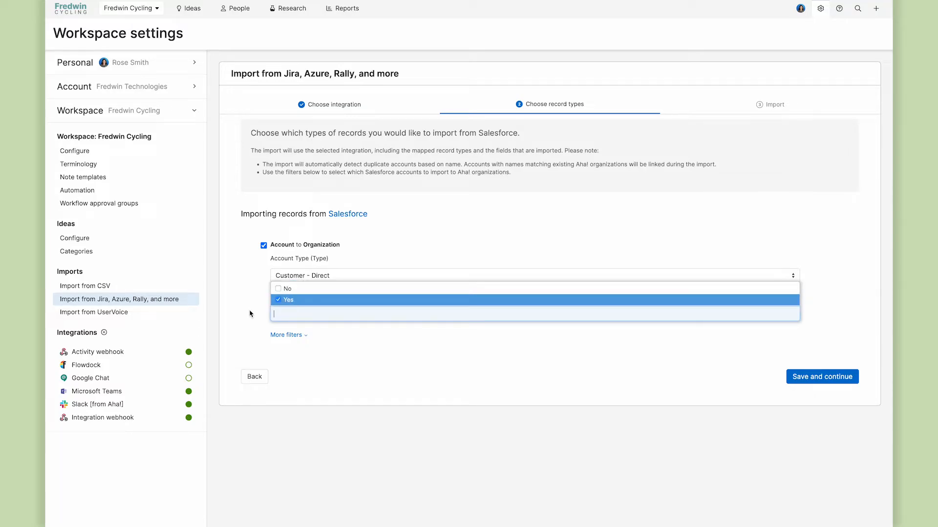
# - Preview the matching accounts and import the seven listed records as organizations
pyautogui.click(286, 335)
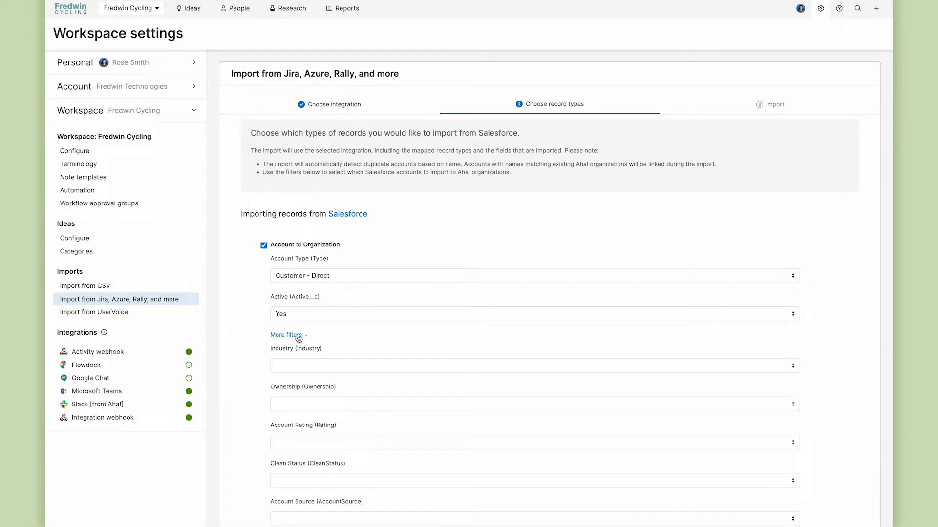
pyautogui.scroll(-3)
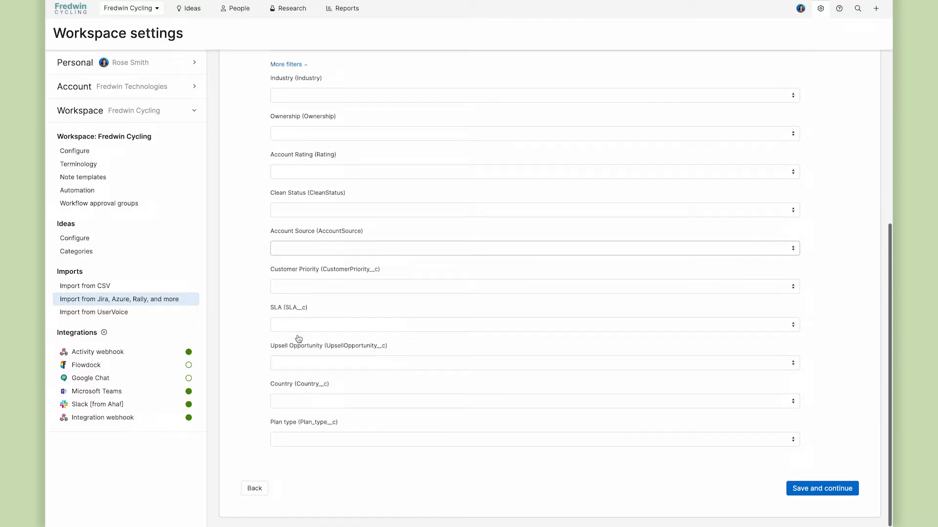
pyautogui.click(822, 488)
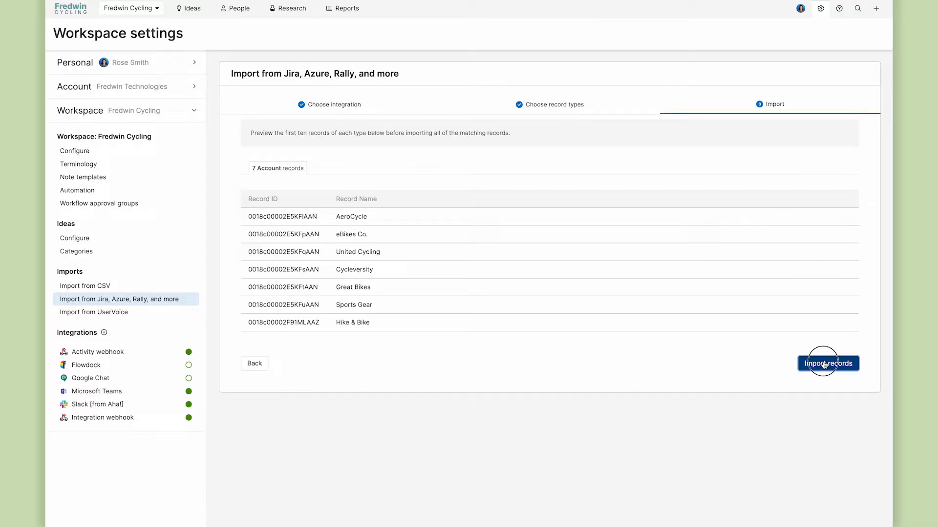
pyautogui.click(827, 364)
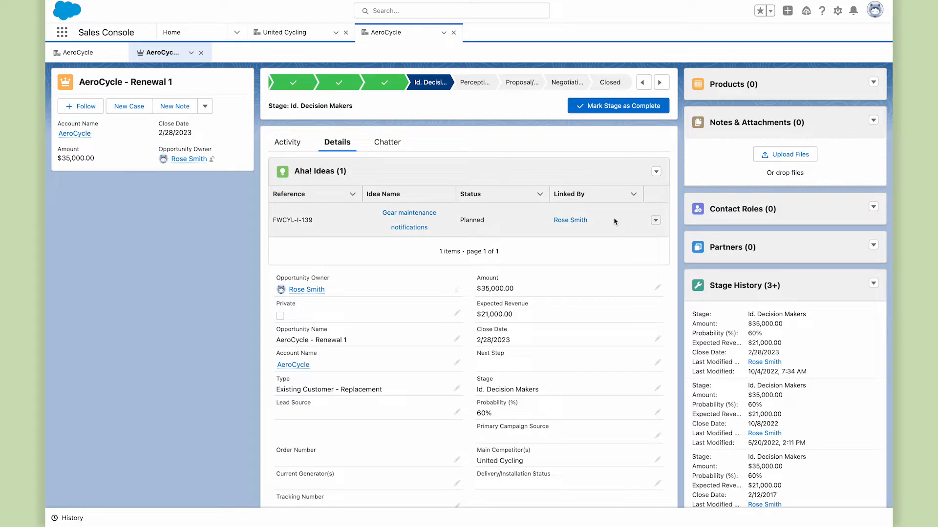
pyautogui.moveTo(628, 212)
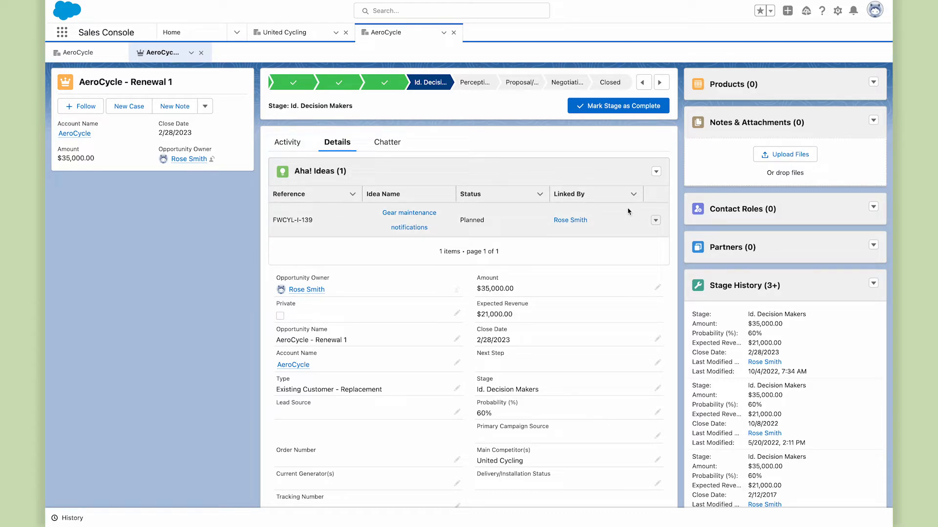
# - Request an idea from the AeroCycle opportunity and search existing ideas for 'Race results'
pyautogui.click(655, 172)
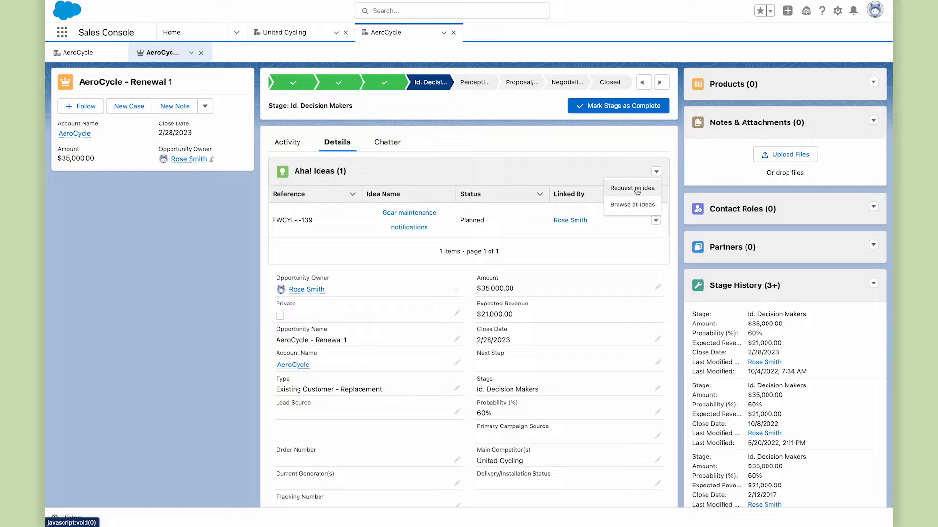
pyautogui.click(632, 204)
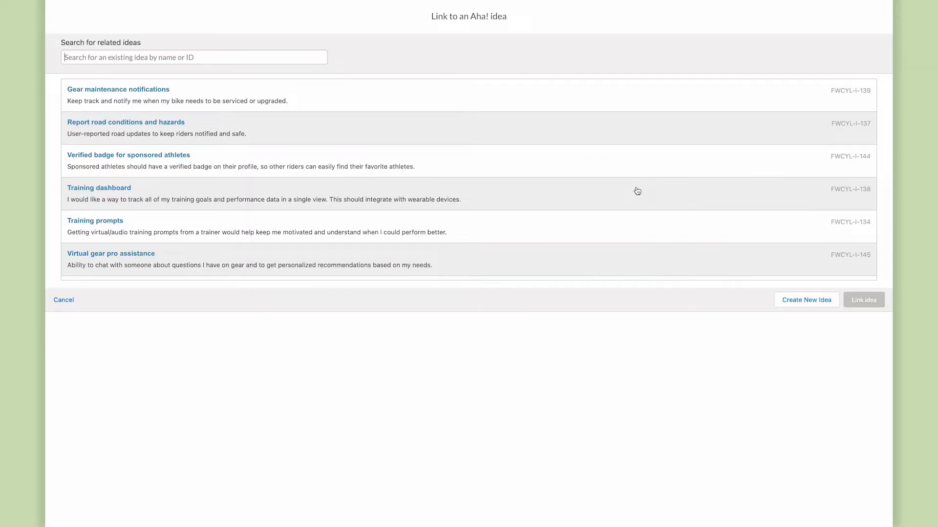
pyautogui.write('R')
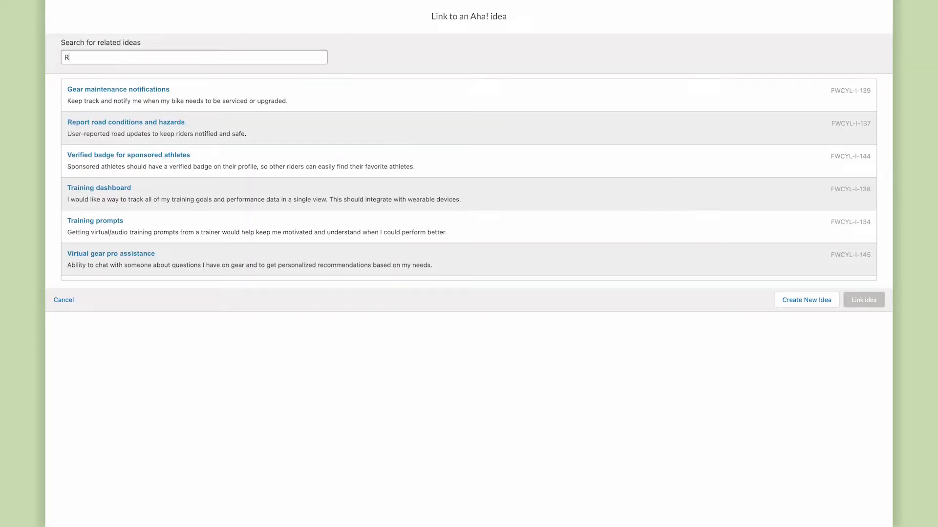
pyautogui.write('ace results')
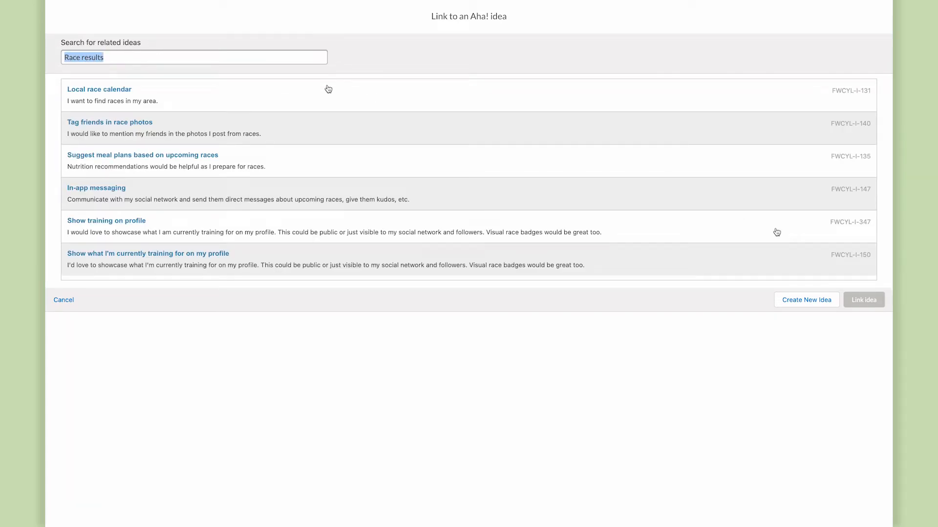
# - Enter the summary 'Race results on profile' and details asking to display PRs
pyautogui.click(806, 300)
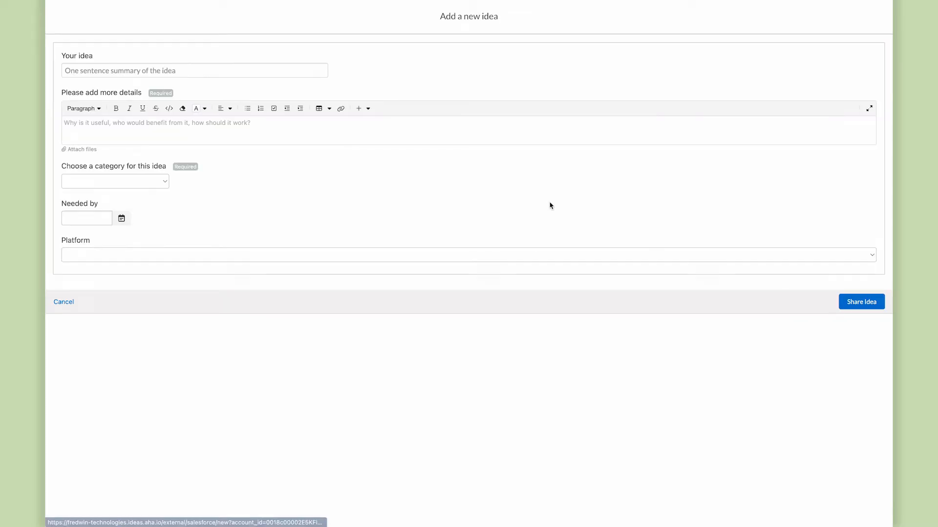
pyautogui.write('Race results')
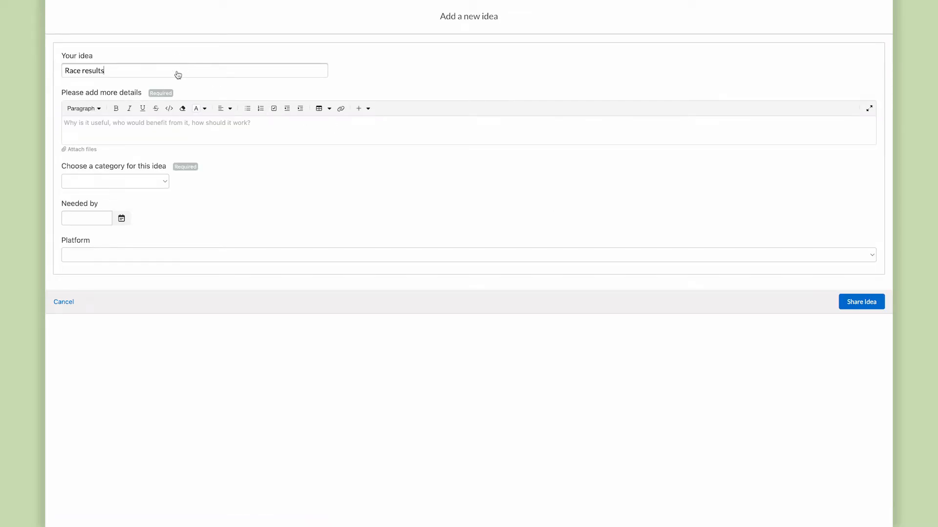
pyautogui.write('on profile')
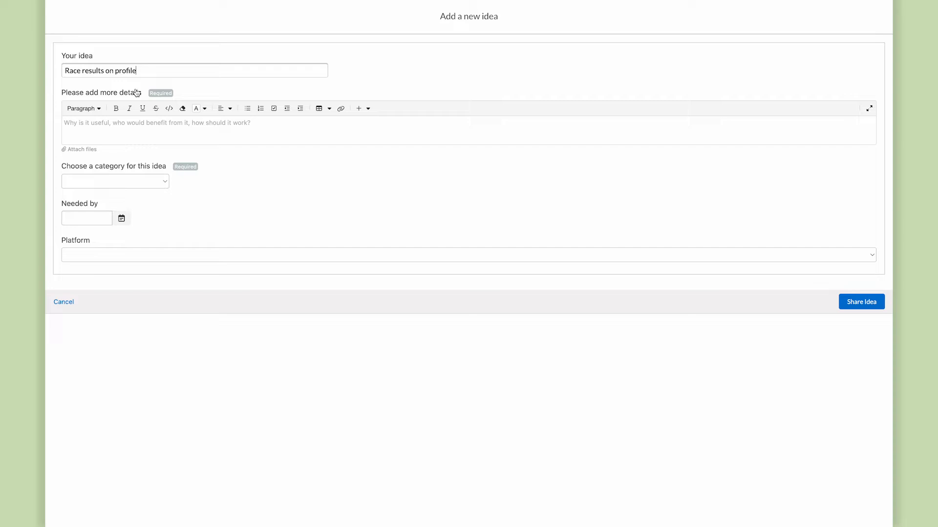
pyautogui.write('Display my P')
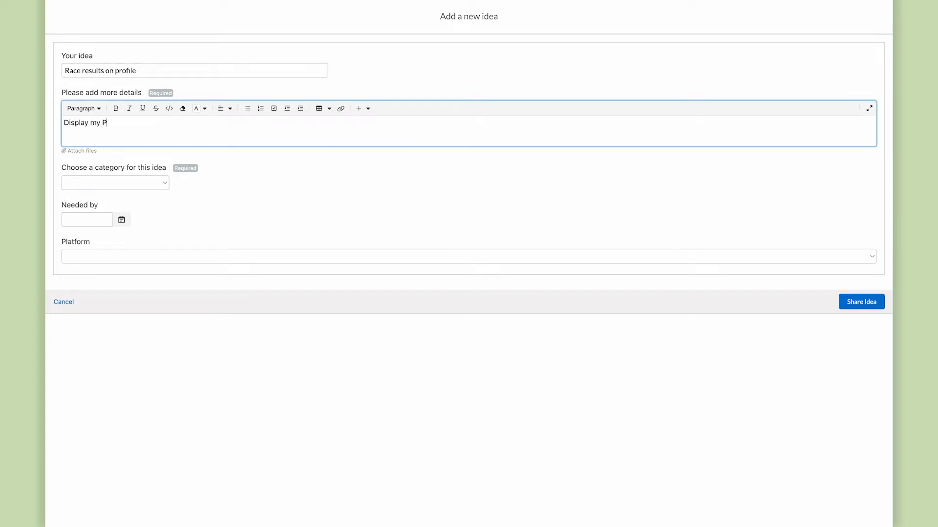
# - Categorise the idea as Activity tracking for iOS and share it
pyautogui.click(116, 183)
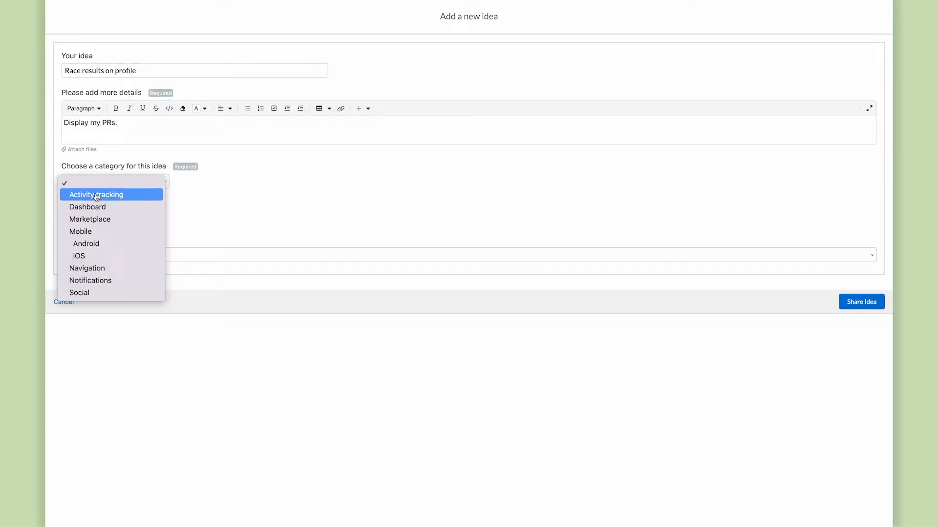
pyautogui.click(95, 194)
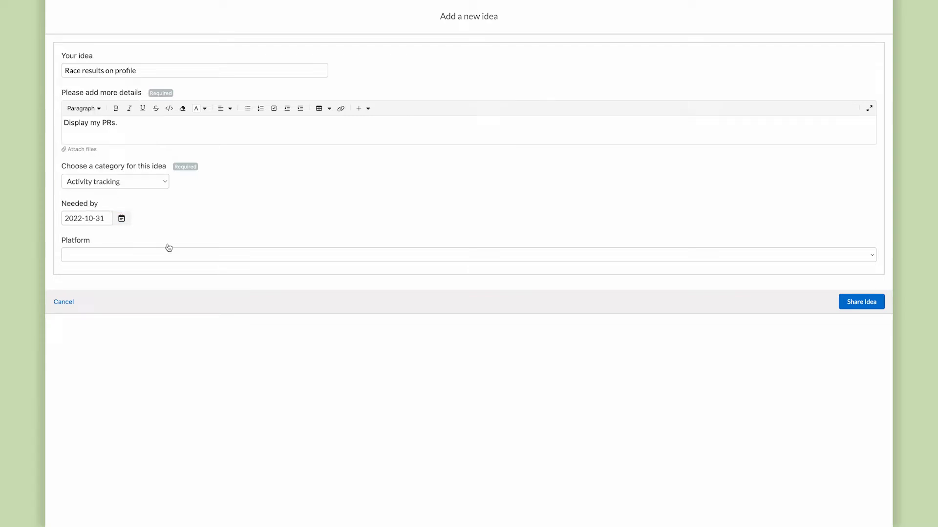
pyautogui.click(466, 255)
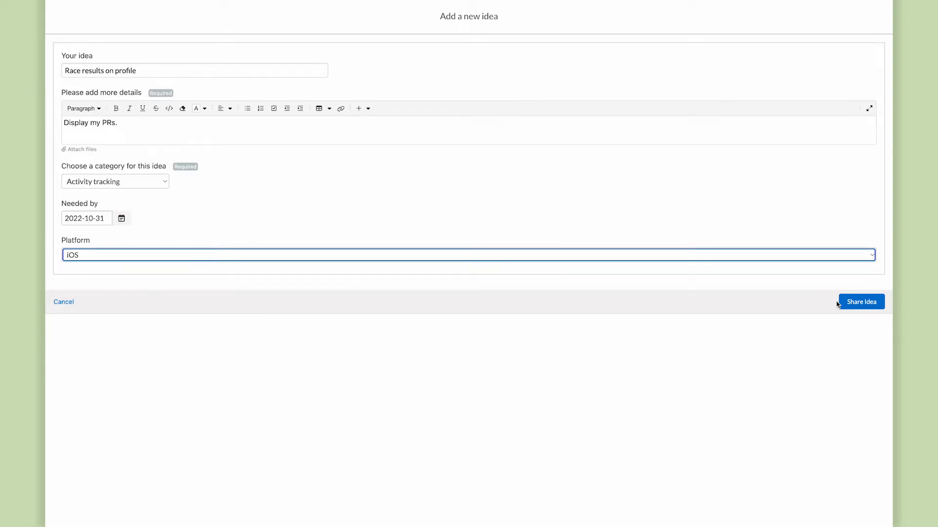
pyautogui.click(861, 302)
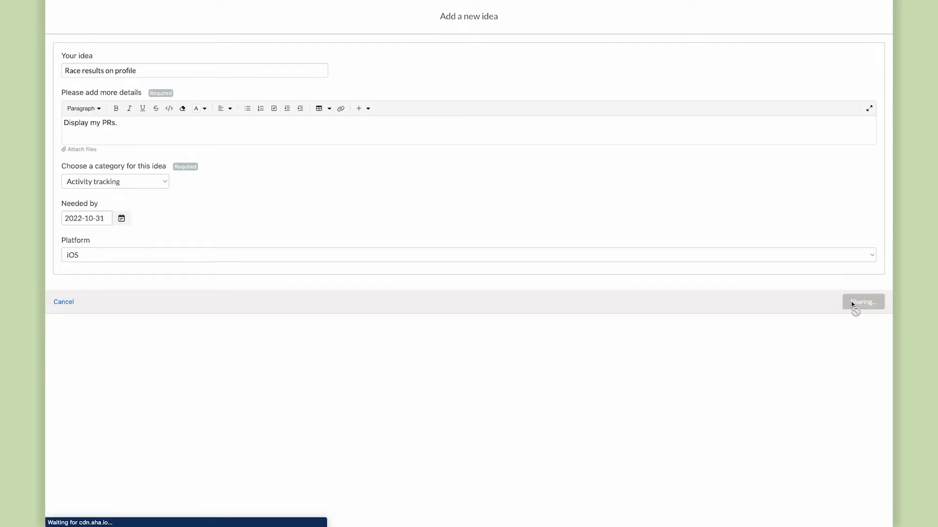
pyautogui.click(863, 302)
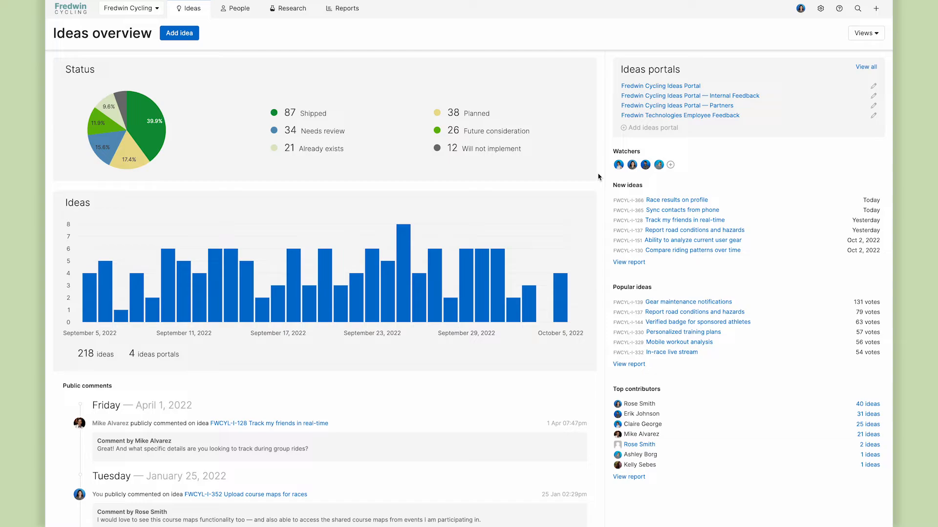
pyautogui.moveTo(676, 199)
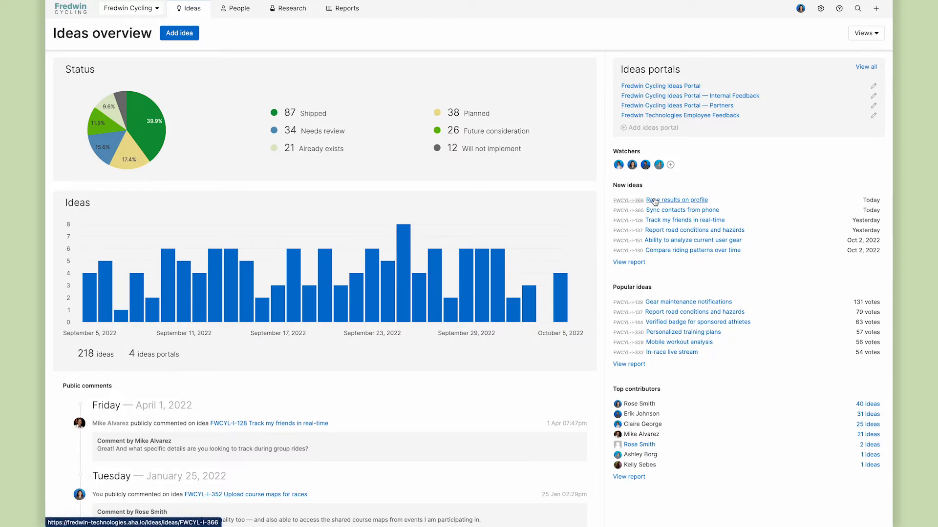
# - Review the Race results on profile idea's AeroCycle proxy vote and set its status to Planned
pyautogui.click(676, 200)
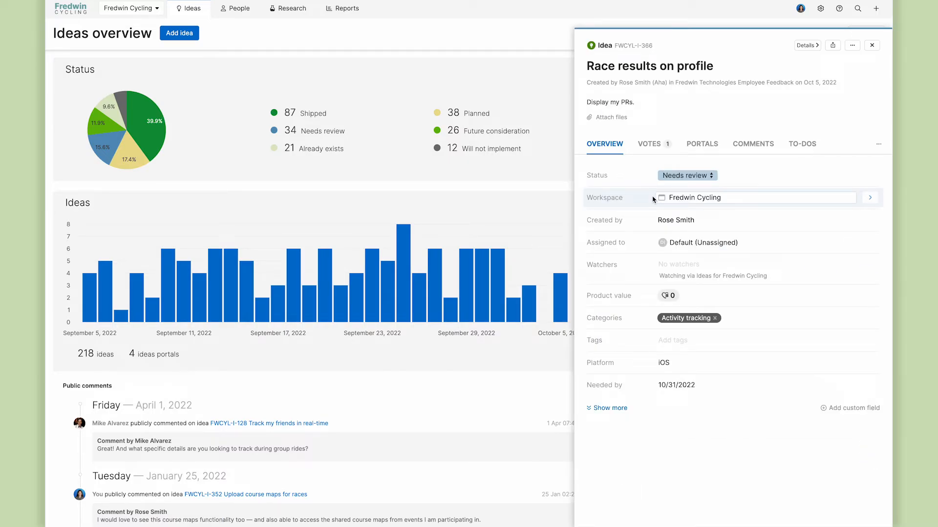
pyautogui.click(649, 143)
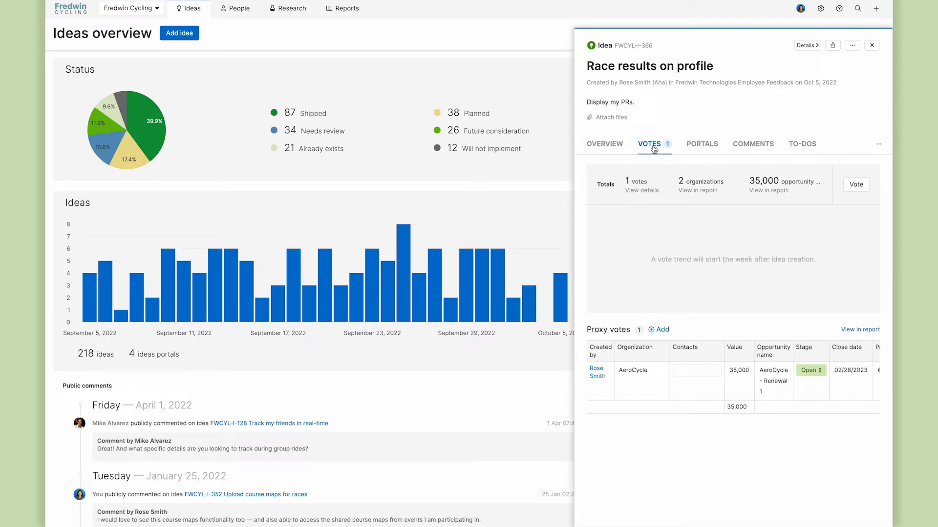
pyautogui.moveTo(779, 368)
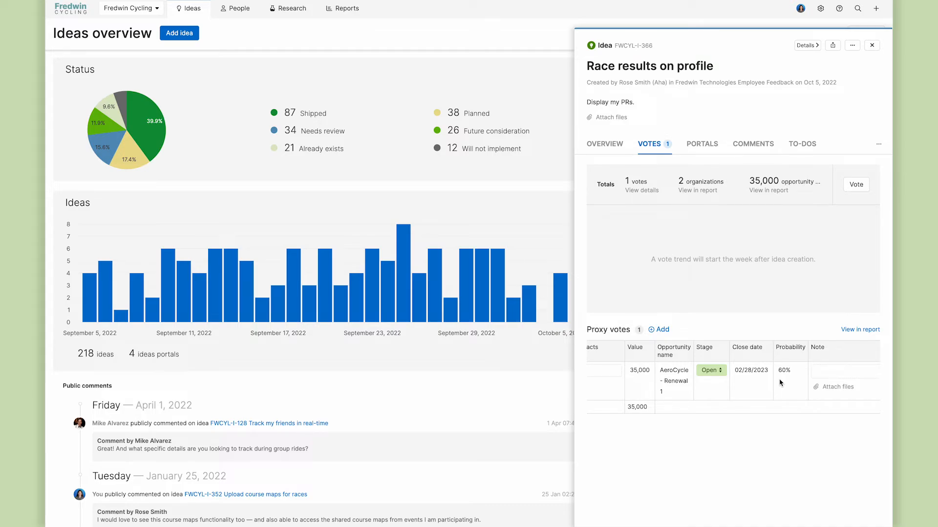
pyautogui.moveTo(604, 143)
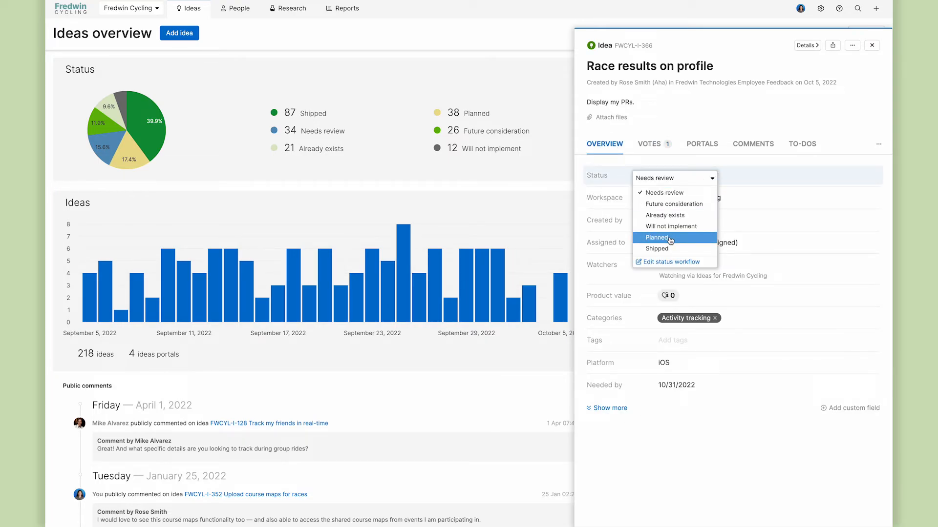
pyautogui.click(657, 237)
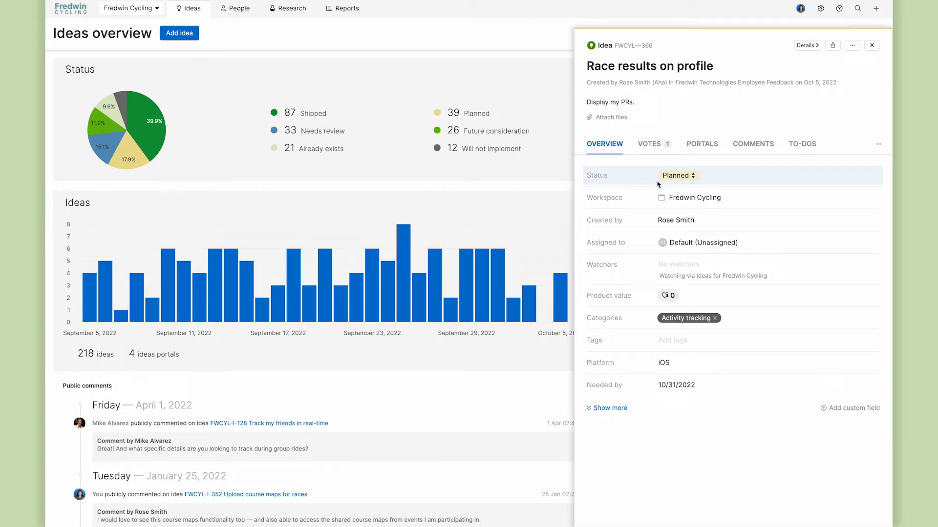
pyautogui.click(238, 8)
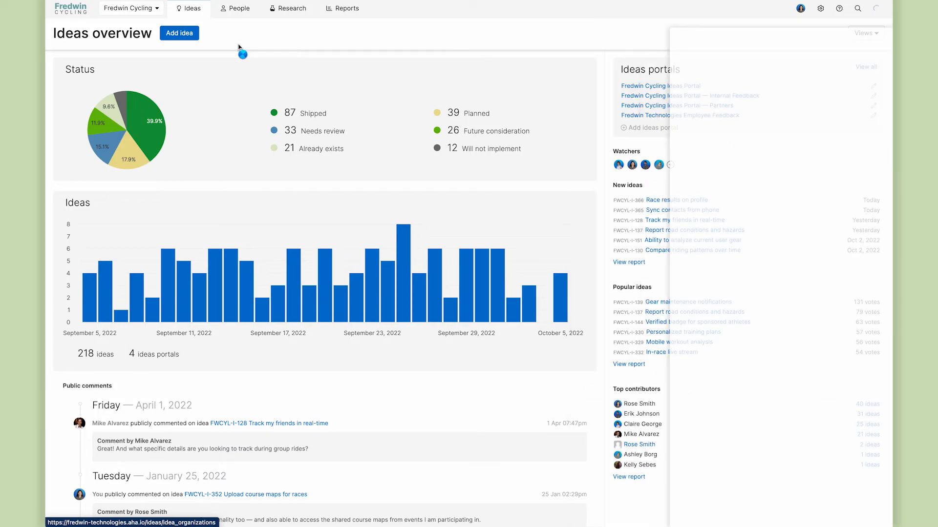
# - View AeroCycle under People > Organizations and review its voted ideas and Premium plan details
pyautogui.click(238, 9)
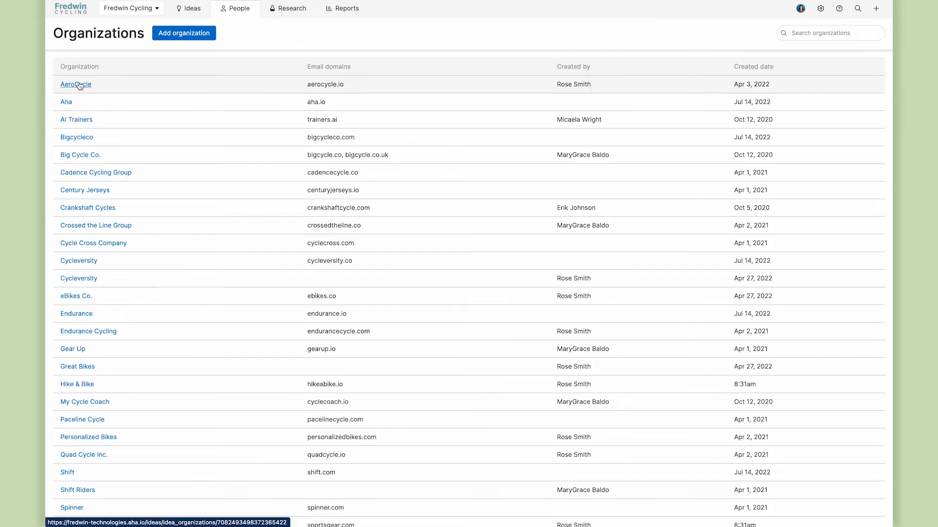
pyautogui.click(75, 84)
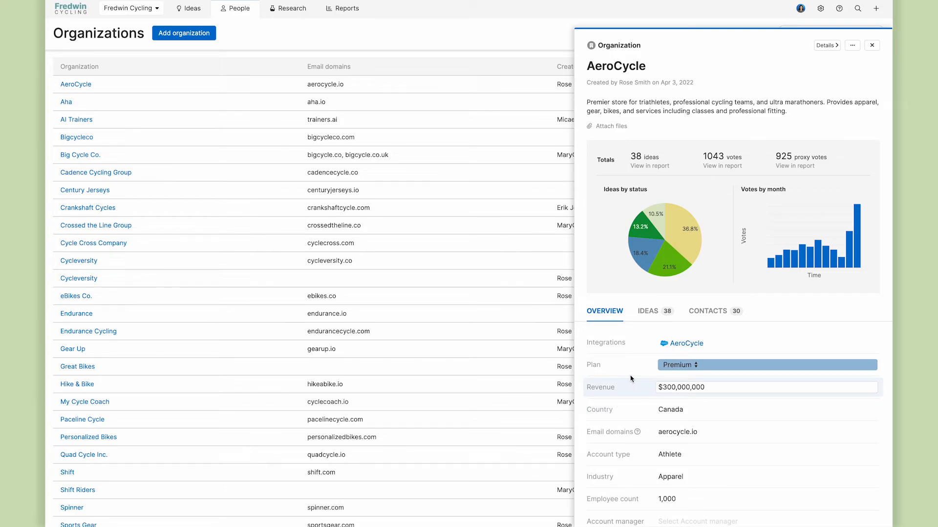
pyautogui.click(647, 311)
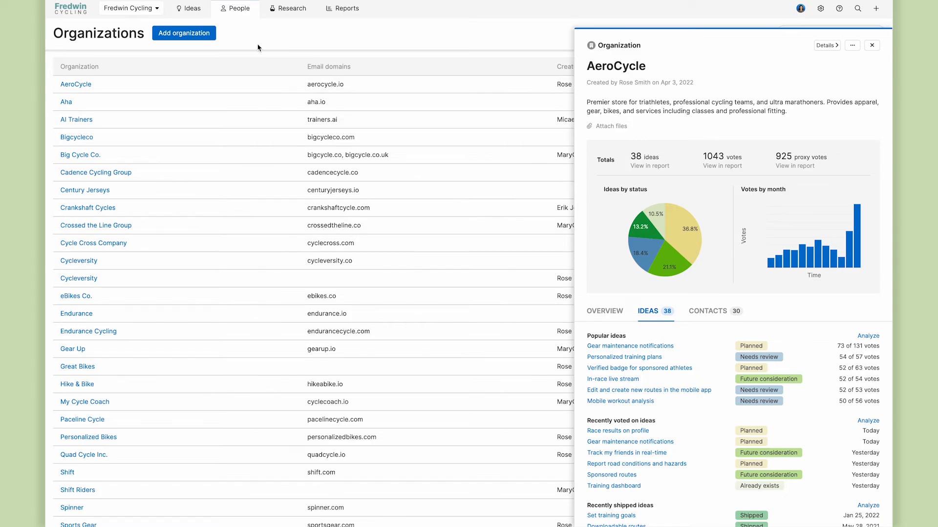
pyautogui.click(239, 9)
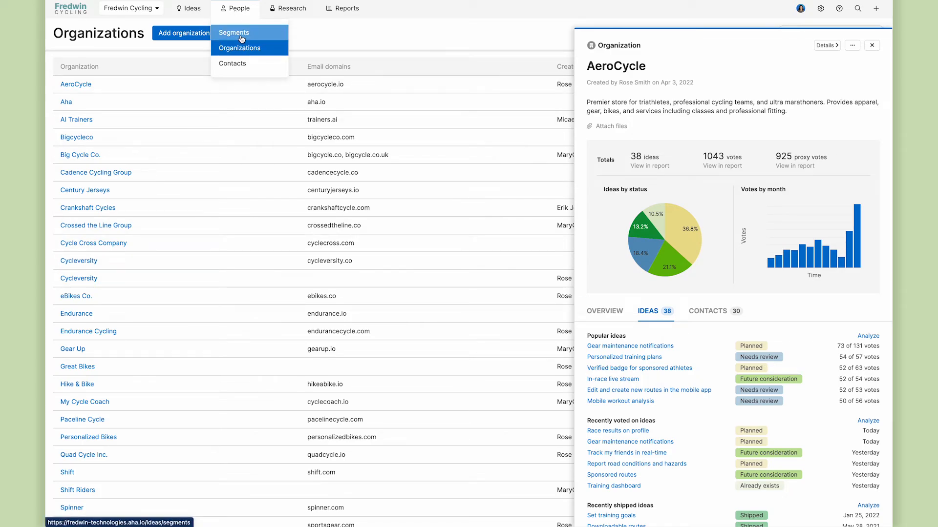
# - View the Premium plan segment and its organizations' ideas such as Gear maintenance notifications
pyautogui.click(233, 32)
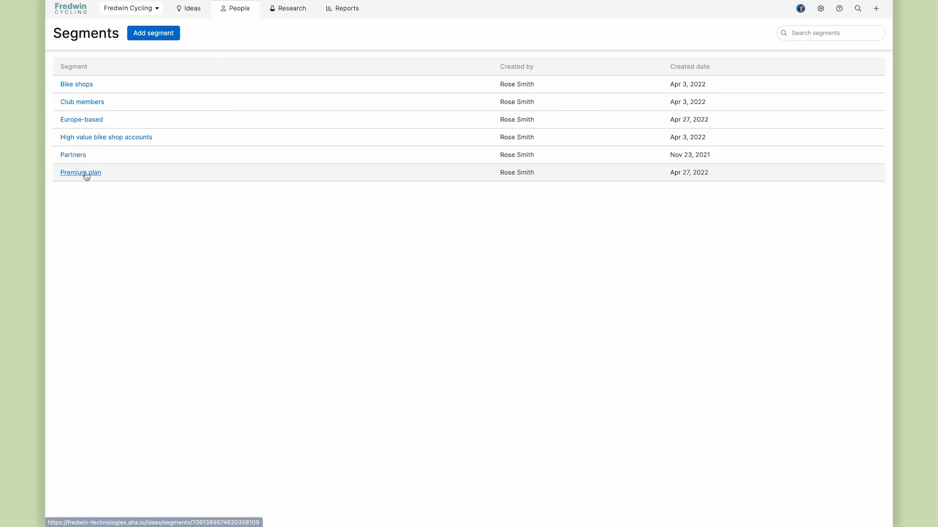
pyautogui.click(80, 172)
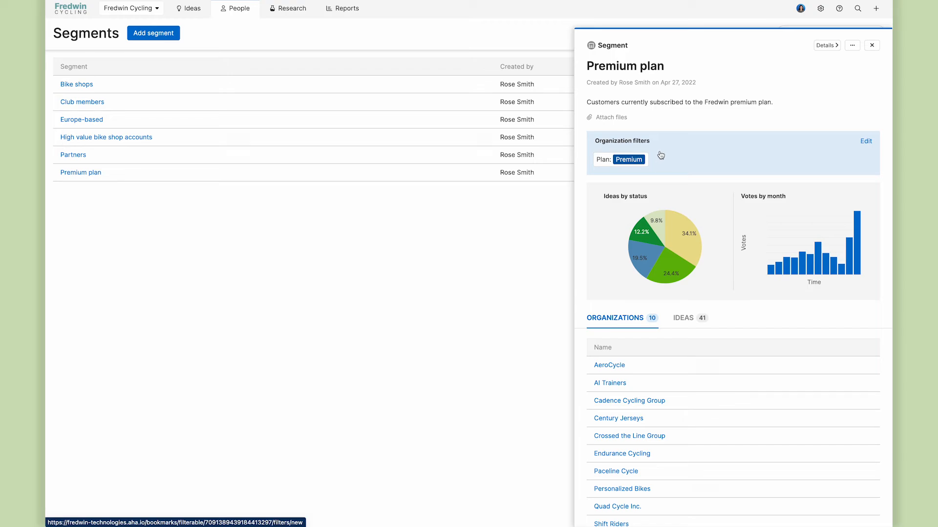
pyautogui.moveTo(666, 156)
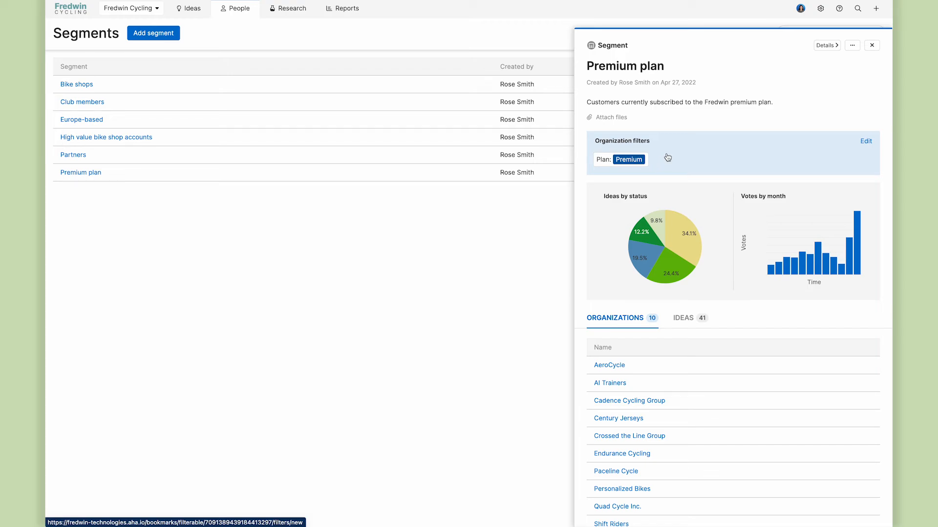
pyautogui.moveTo(707, 323)
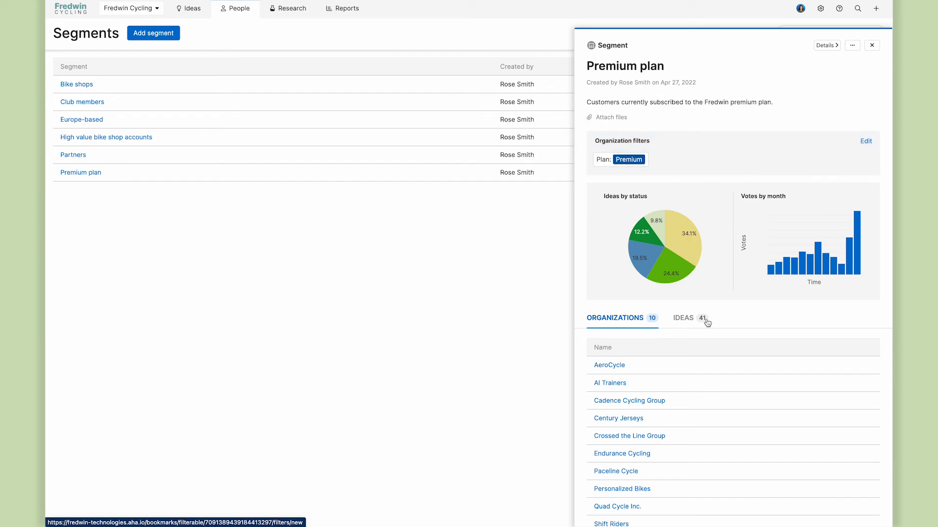
pyautogui.click(684, 318)
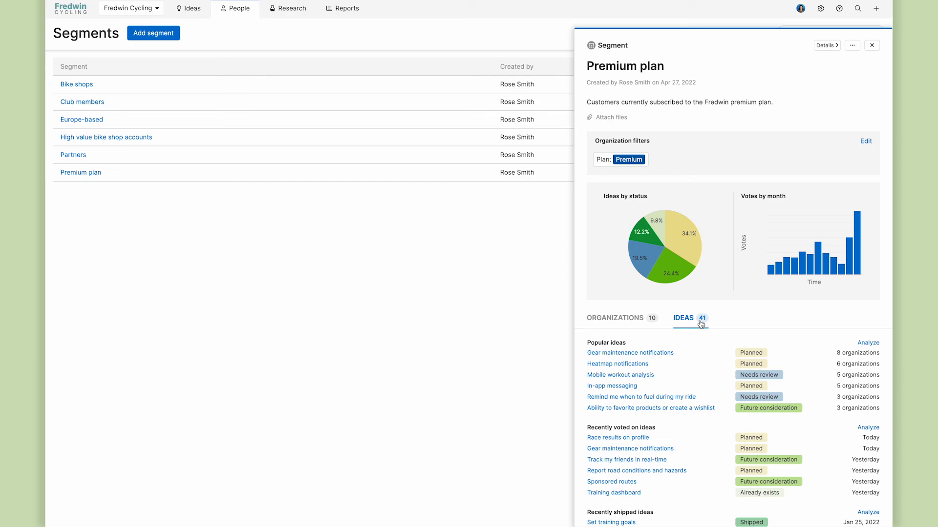
# - From the help menu, request help from a product expert, opening the email support form
pyautogui.click(839, 8)
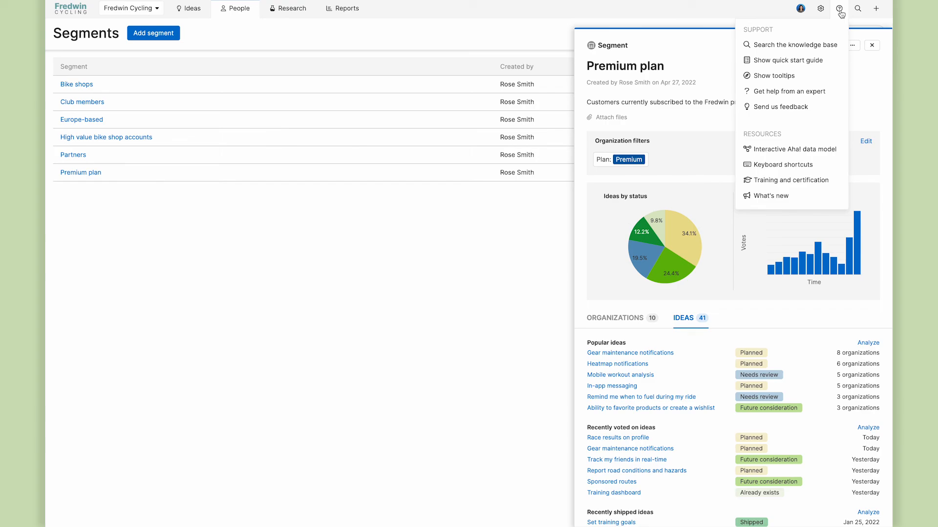
pyautogui.click(789, 91)
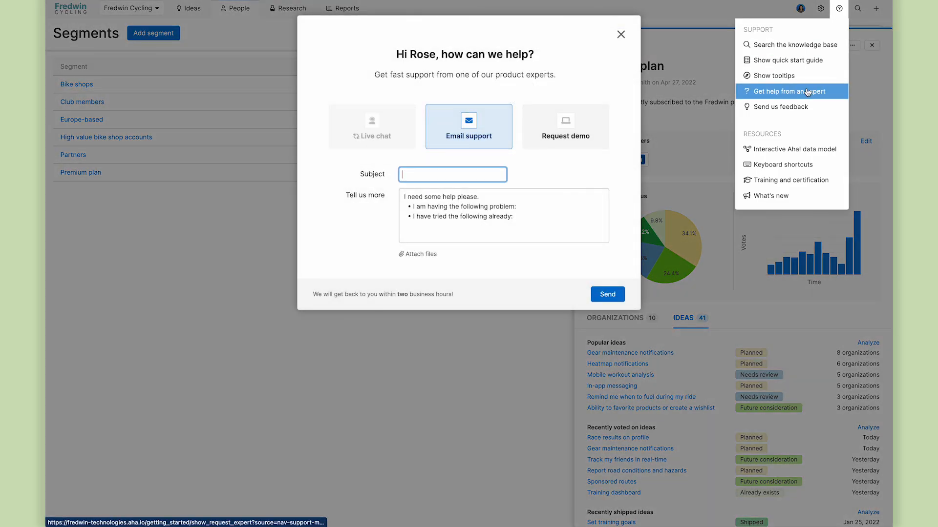